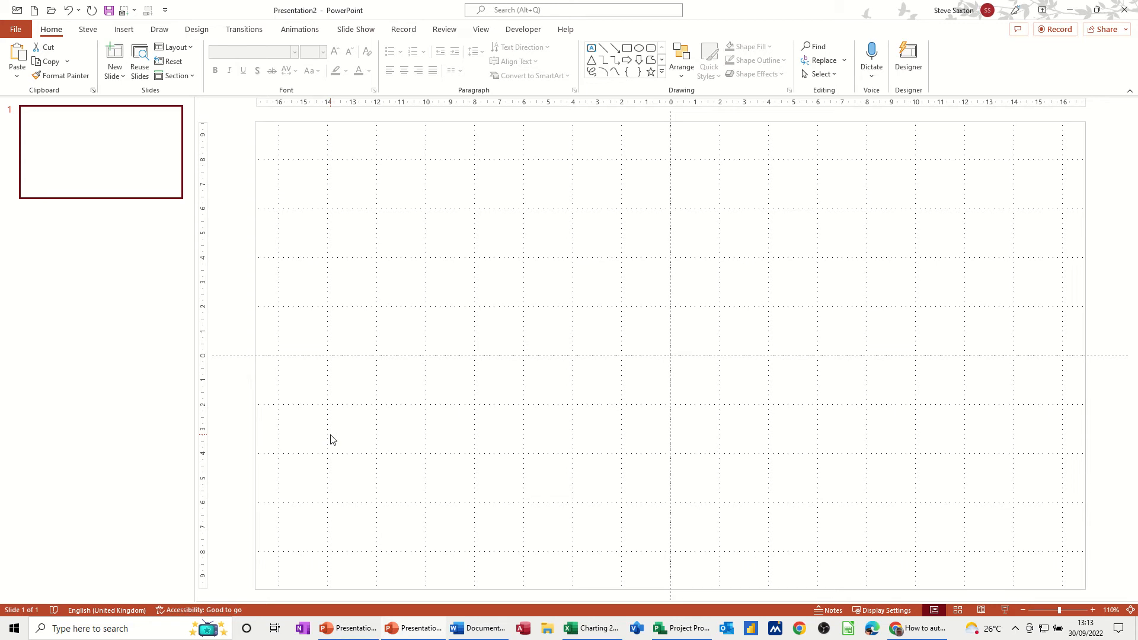
mouse_move(637, 414)
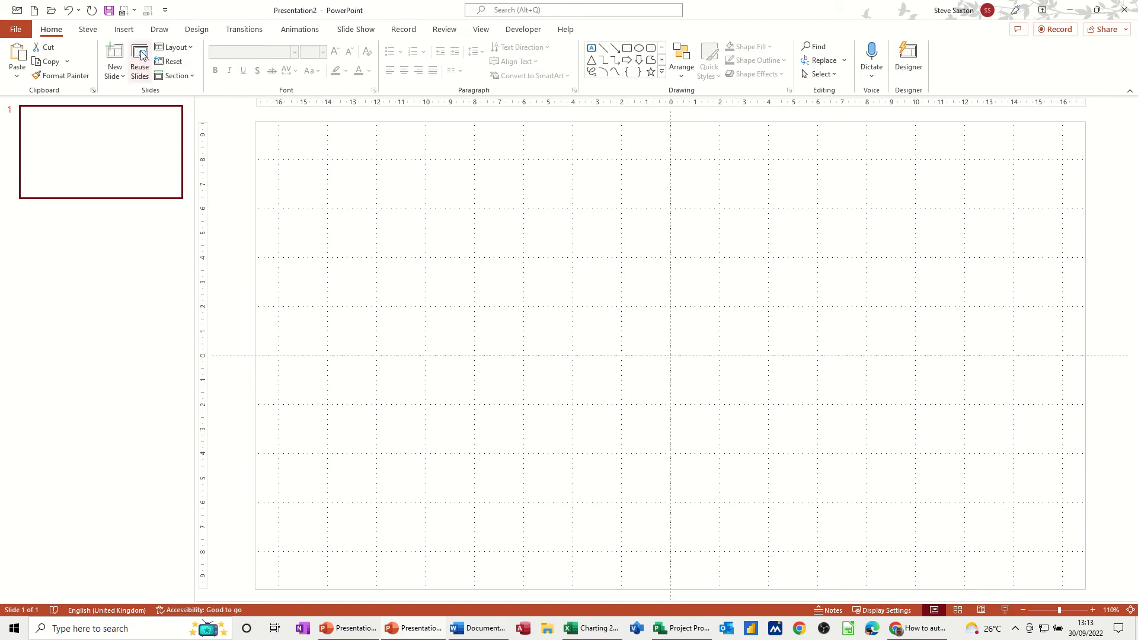
- Insert the red-coated soldier picture from this computer onto the blank slide
click(110, 57)
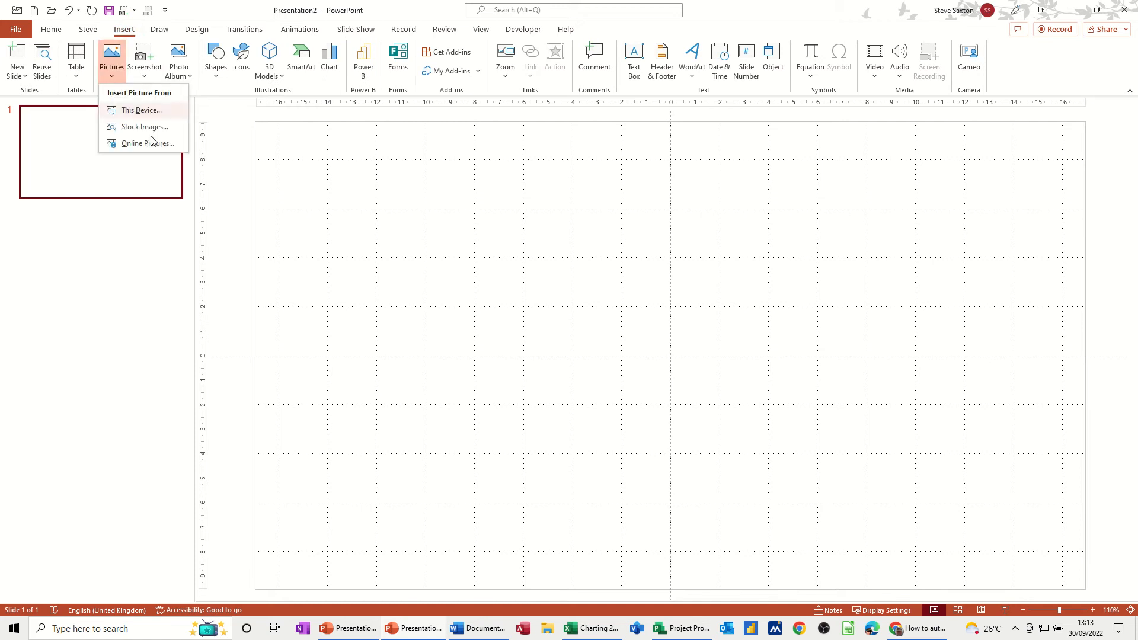
click(142, 110)
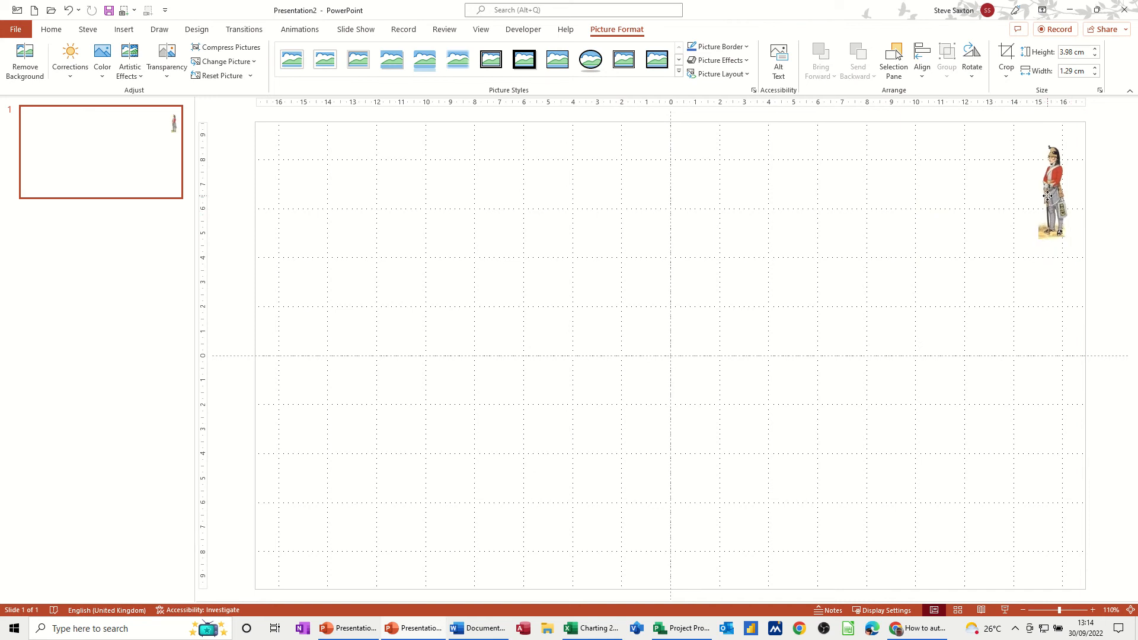
- Give the soldier picture a Dissolve In entrance animation, with the Animation Pane shown
click(1051, 191)
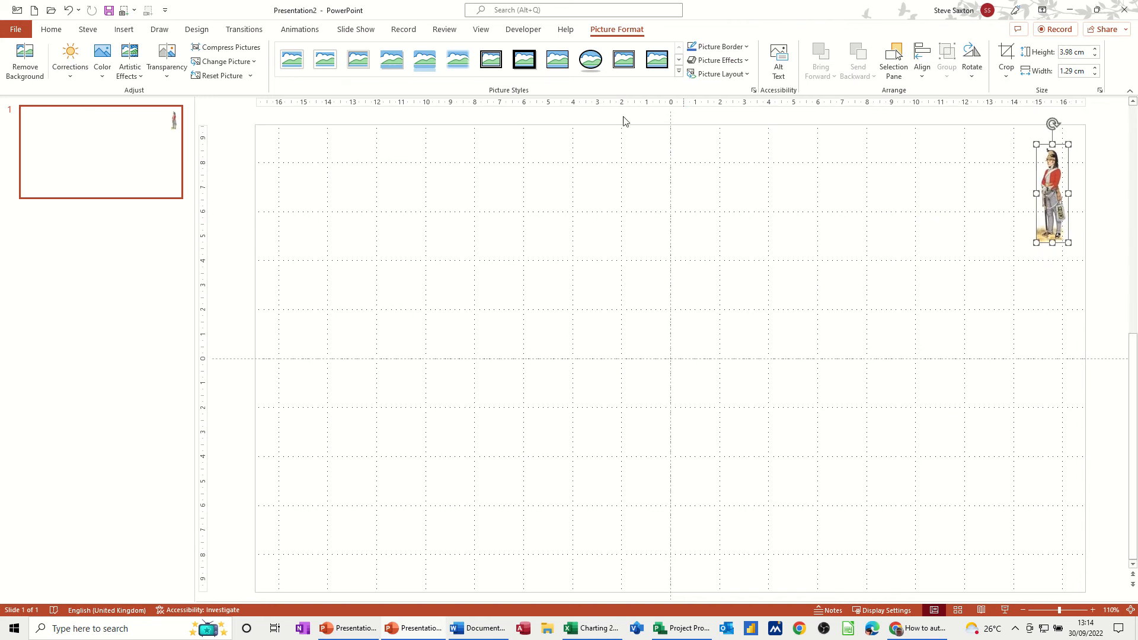
click(298, 30)
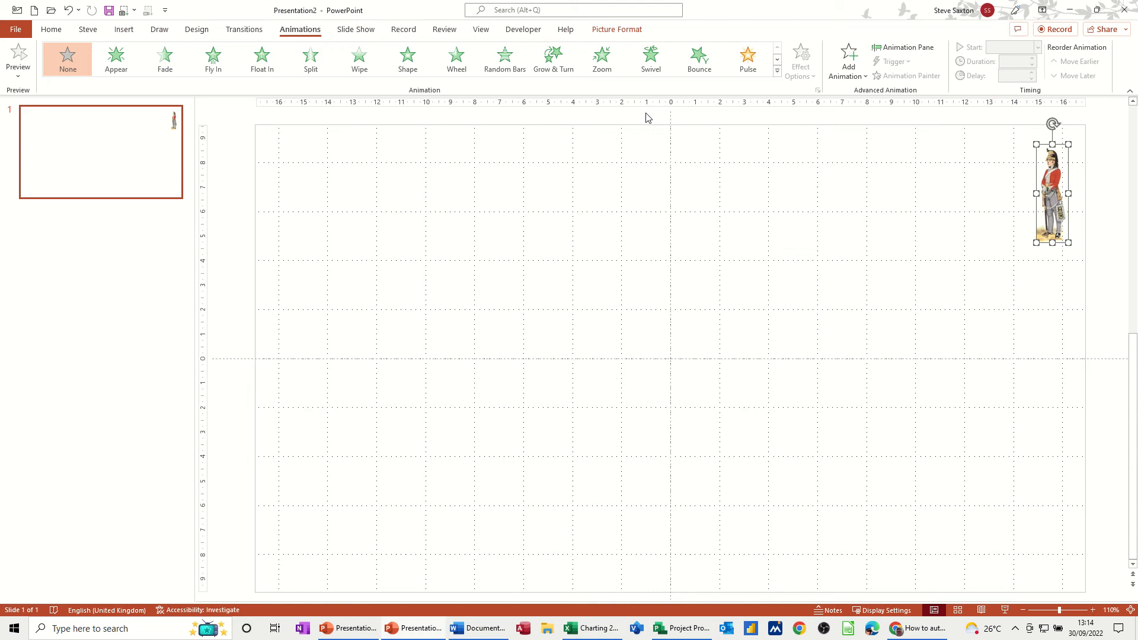
click(902, 47)
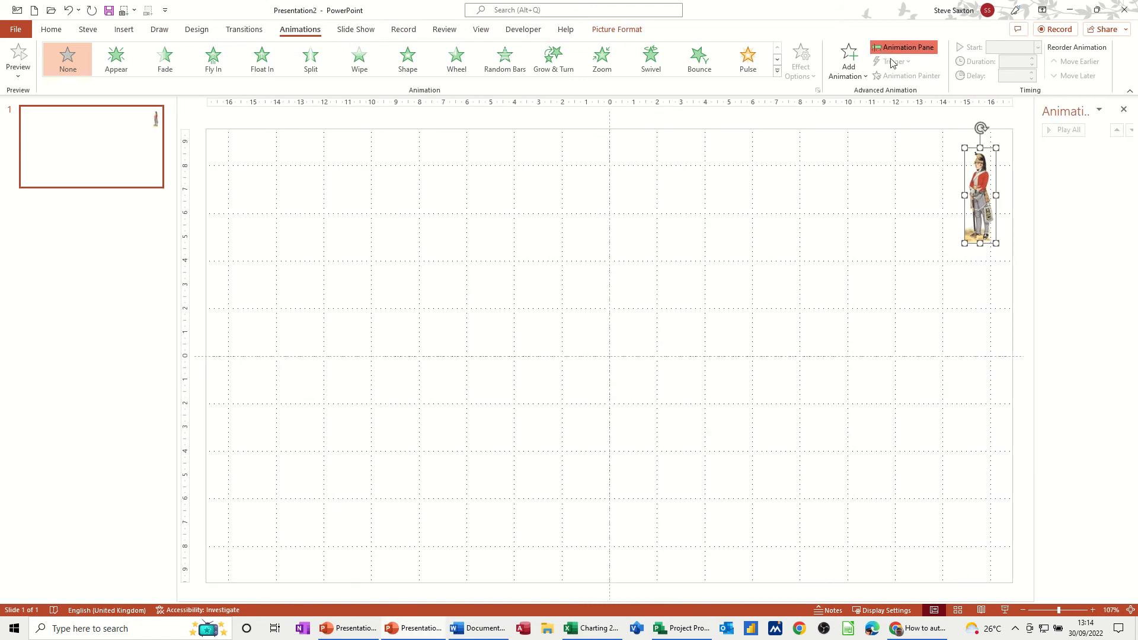
mouse_move(847, 58)
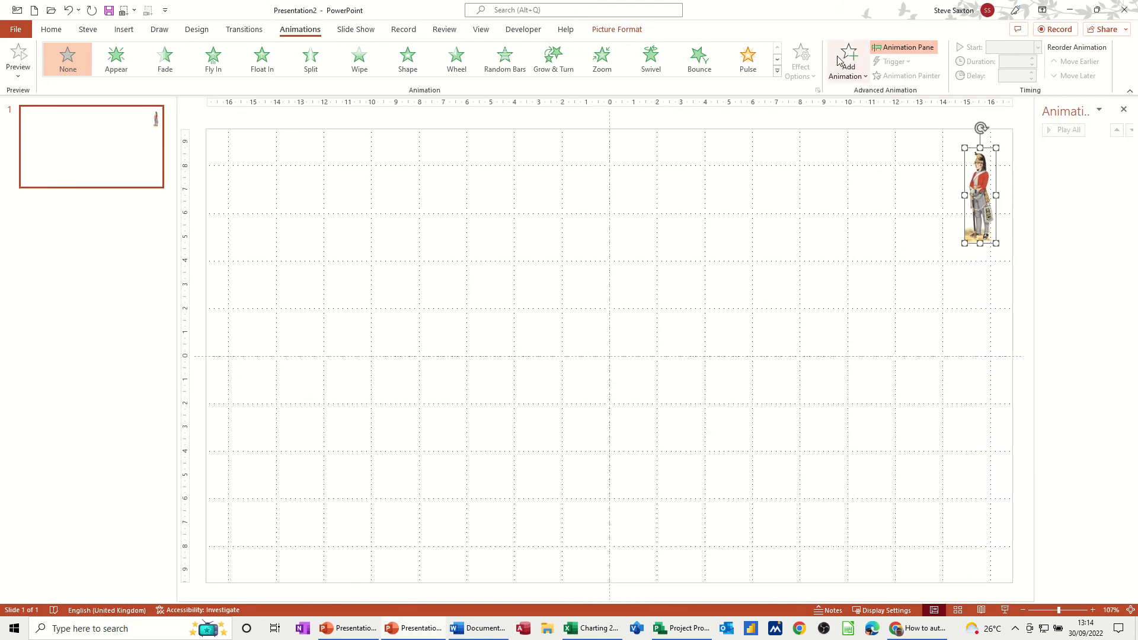
click(847, 58)
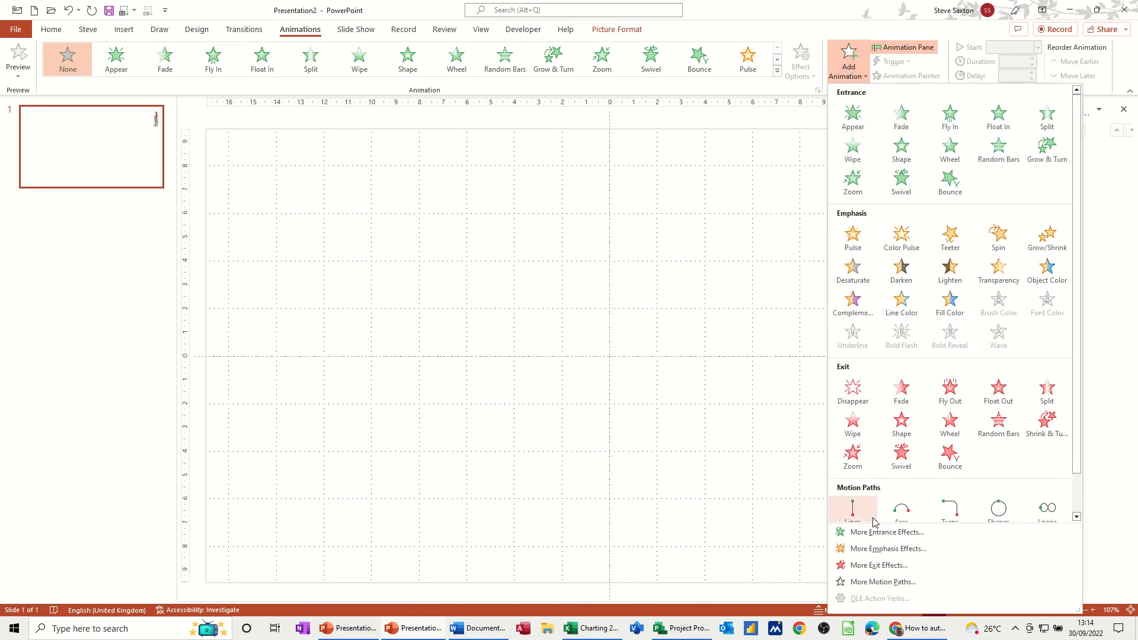
click(886, 533)
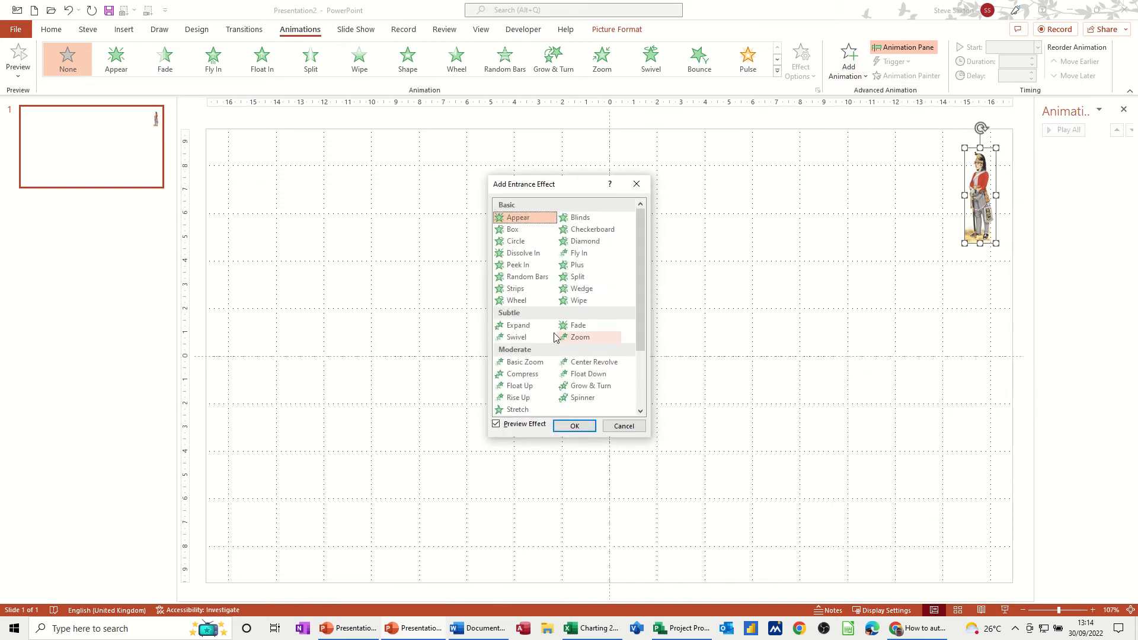
click(521, 253)
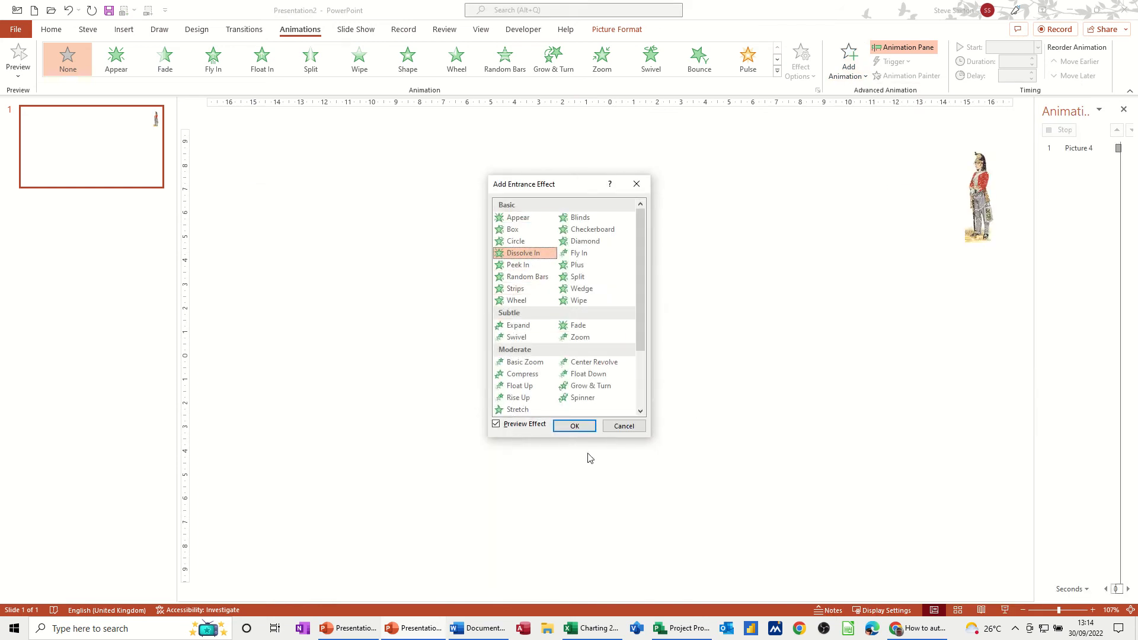
click(573, 427)
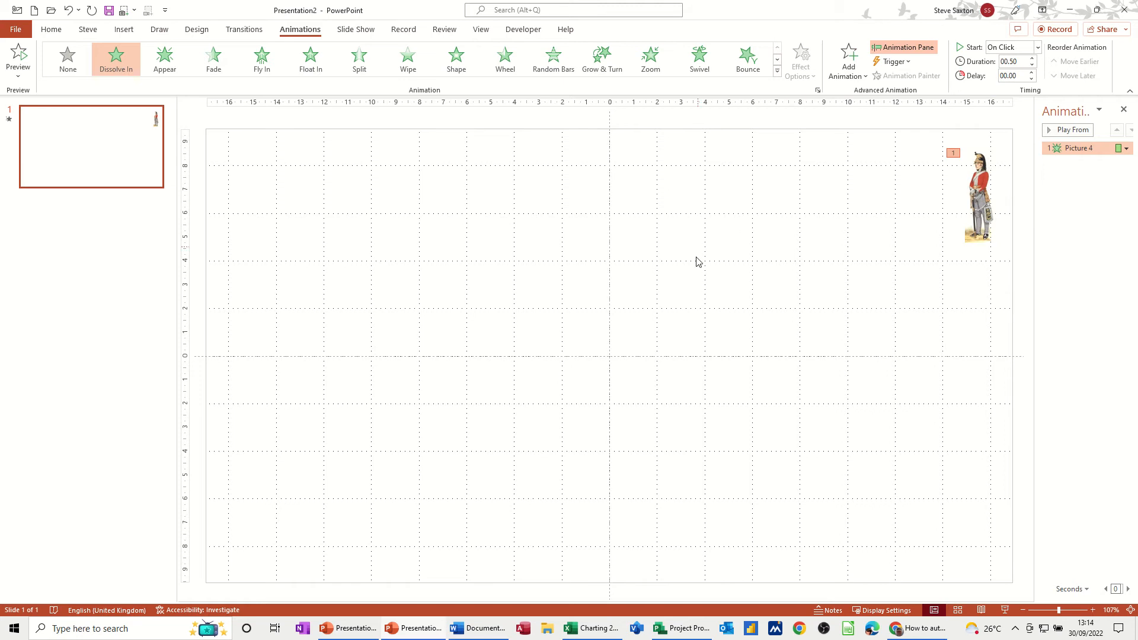
mouse_move(821, 284)
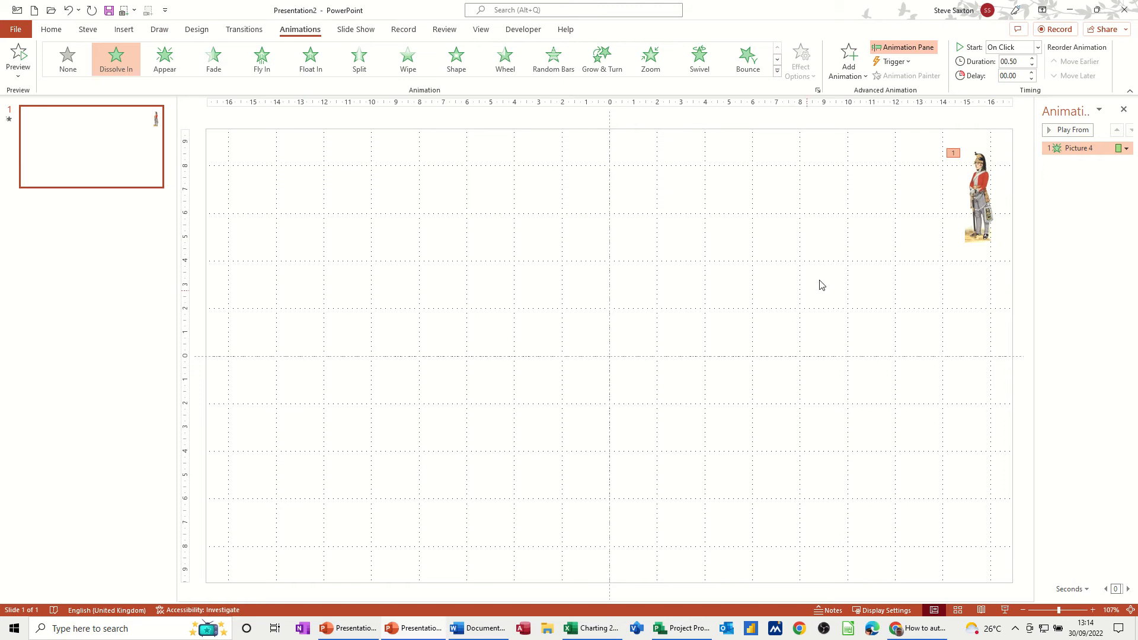
- Draw a custom looping motion path for the soldier toward the lower left, then select slide 1
click(847, 60)
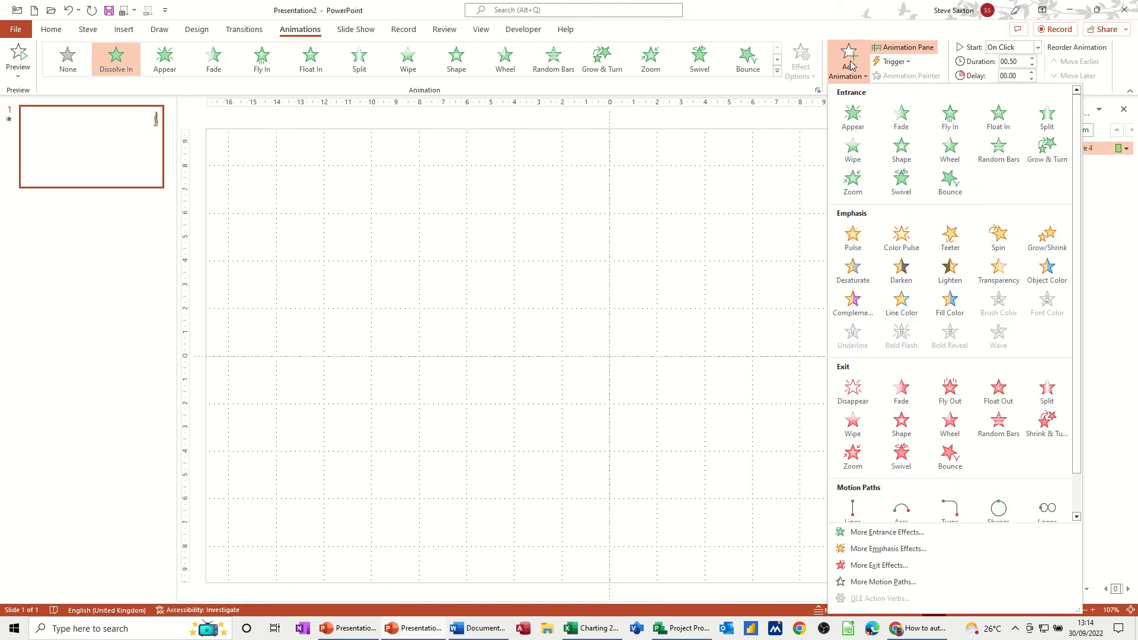
scroll(down, 3)
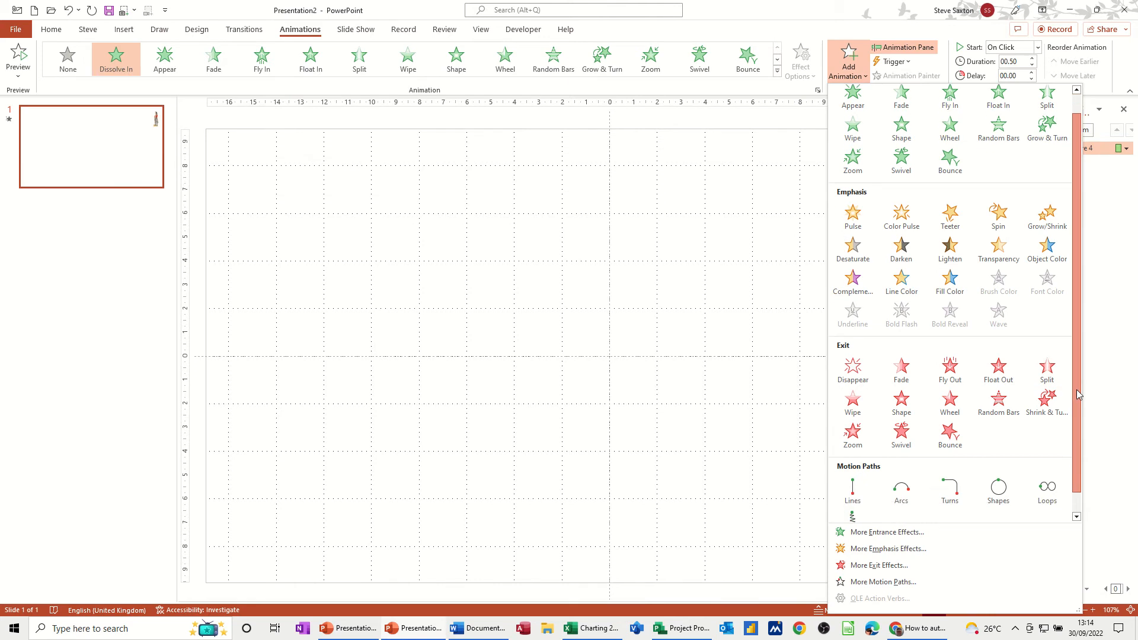
scroll(down, 3)
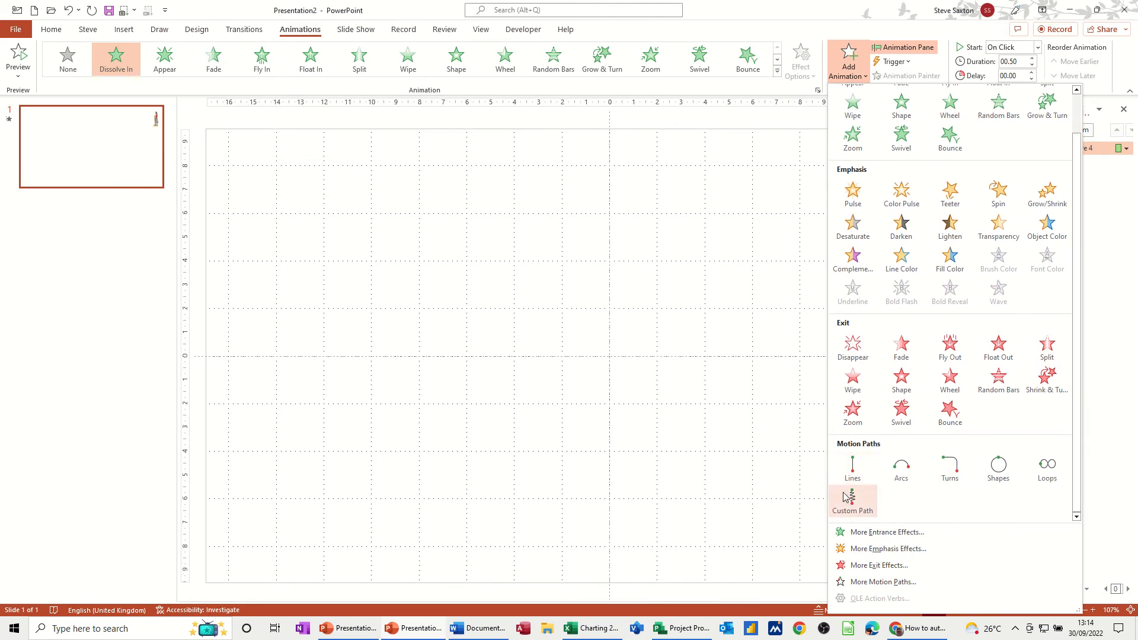
mouse_move(851, 501)
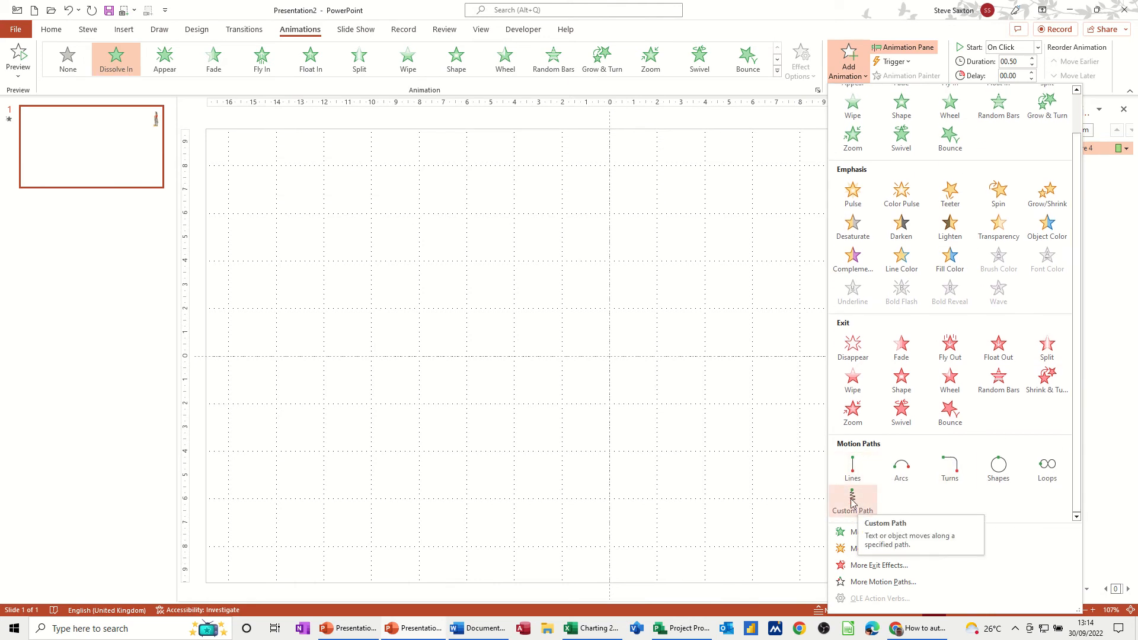
click(853, 500)
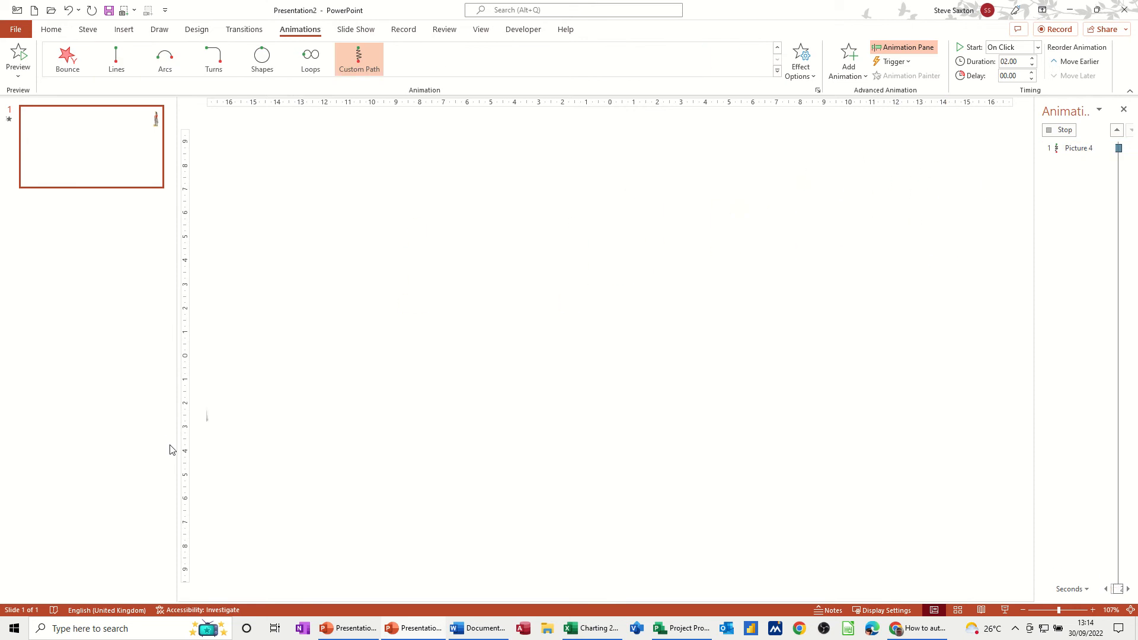
click(359, 54)
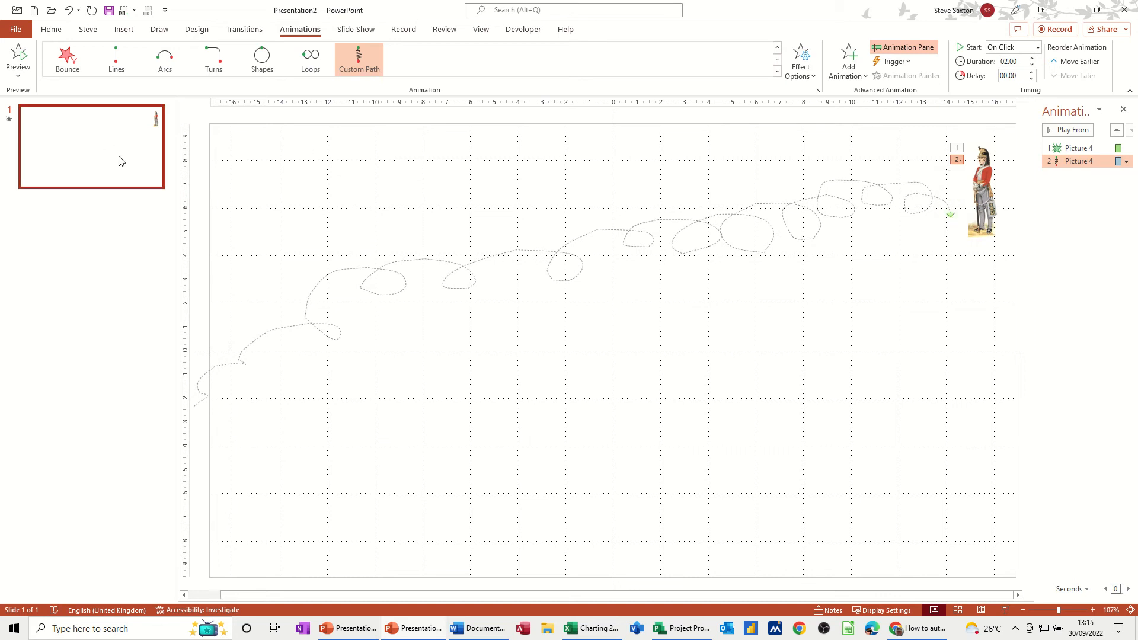
click(90, 239)
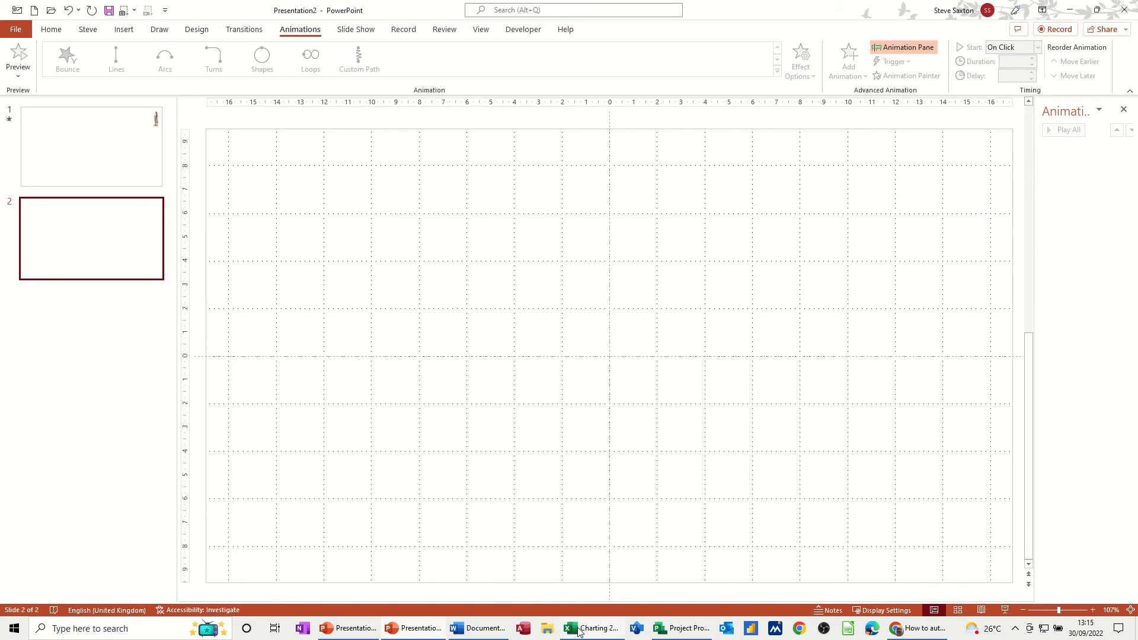
- Paste the Waterloo Casualties table copied from Excel onto slide 2
click(568, 628)
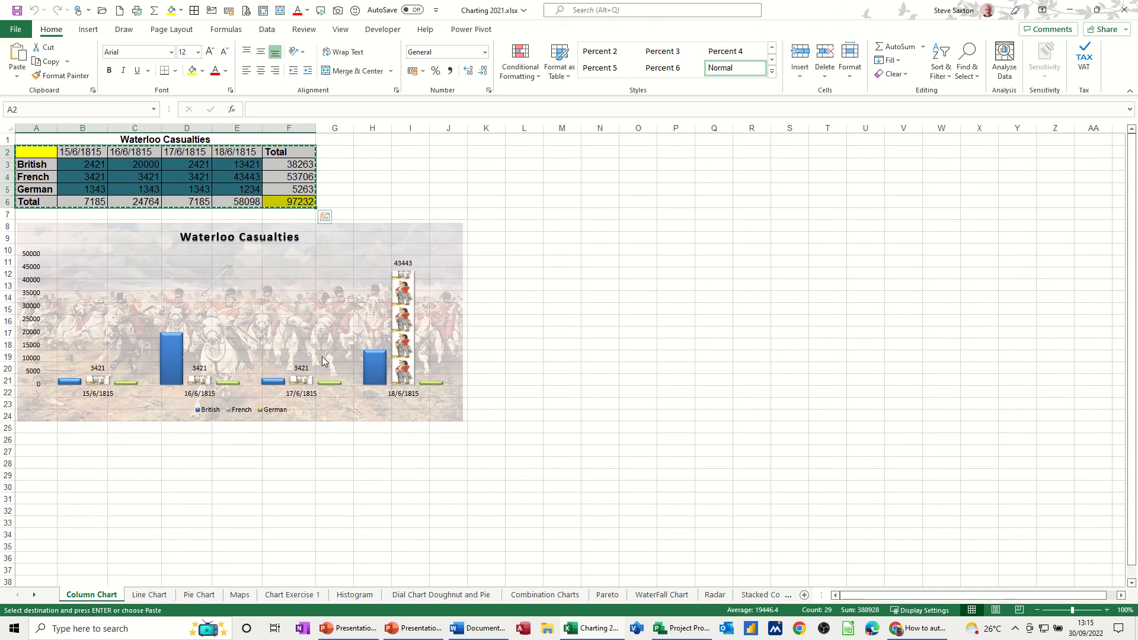
click(325, 628)
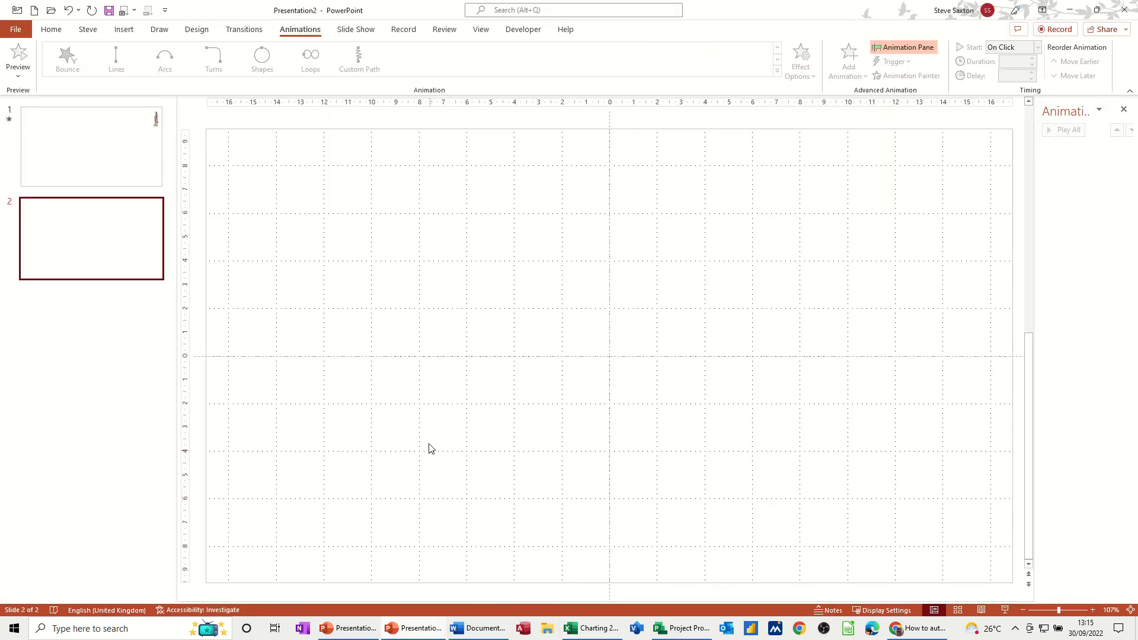
right_click(373, 250)
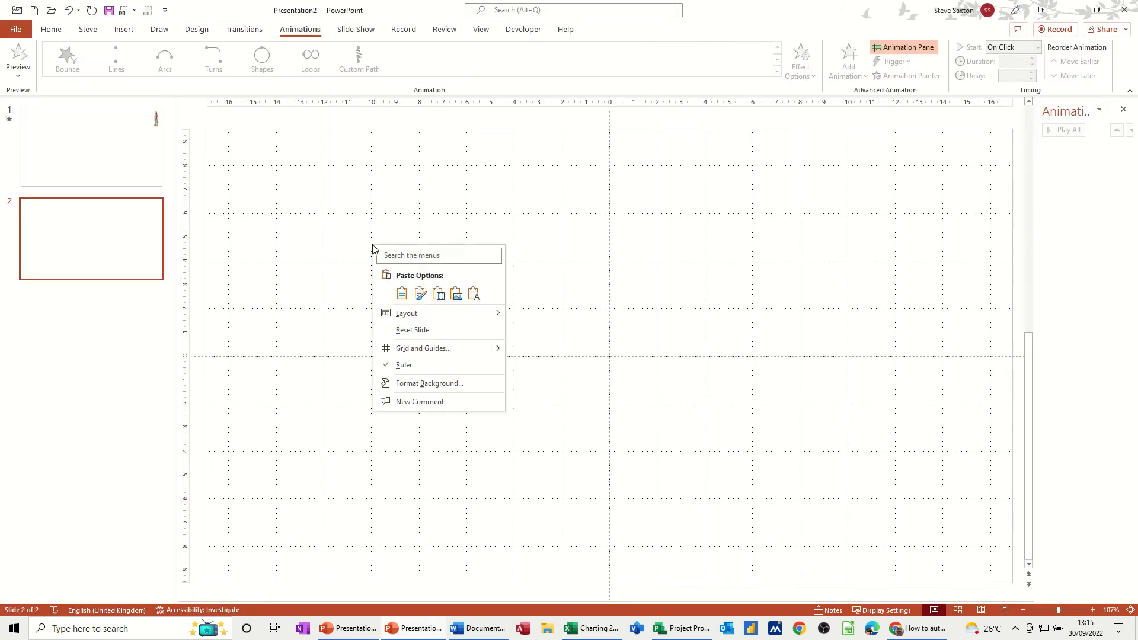
click(401, 294)
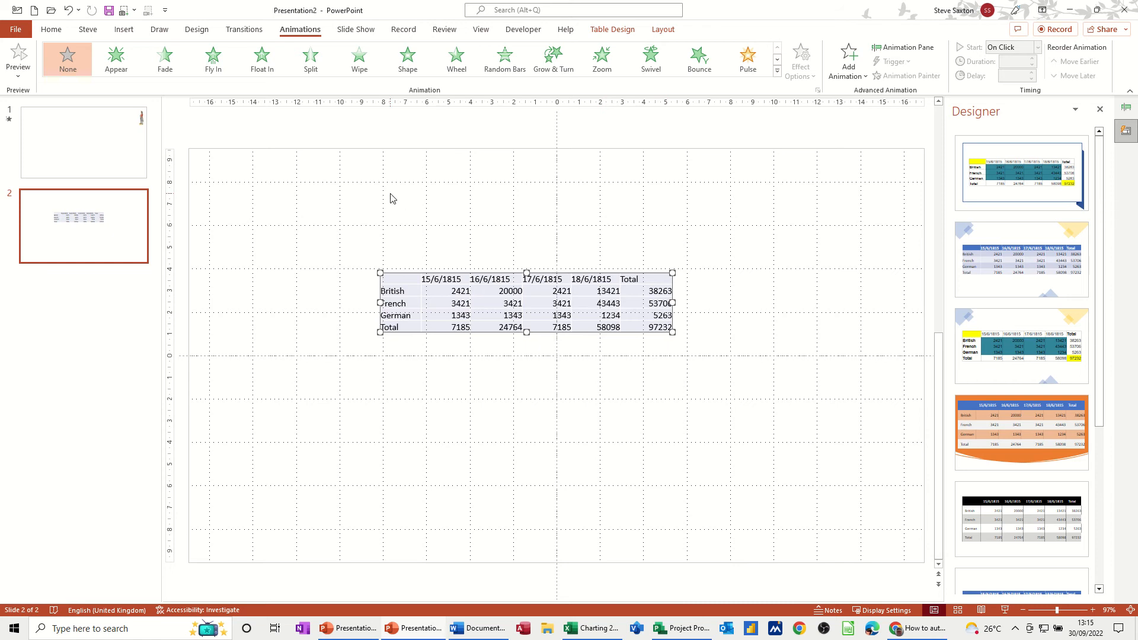
- Draw an oval over the table, set it to No Fill, and thicken its outline
click(123, 29)
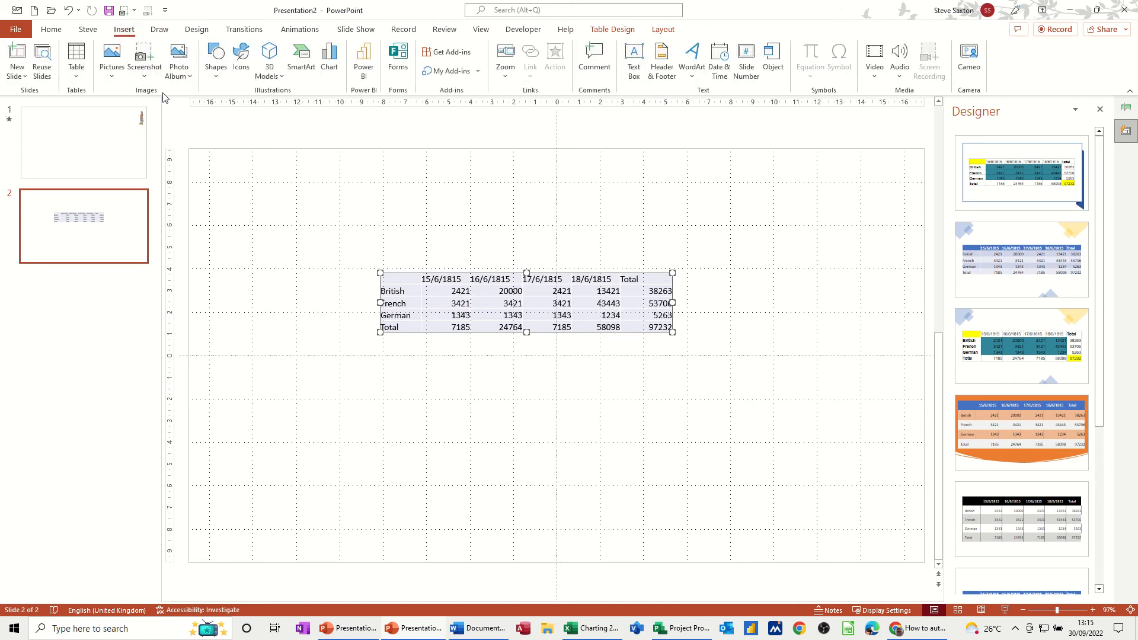
click(215, 58)
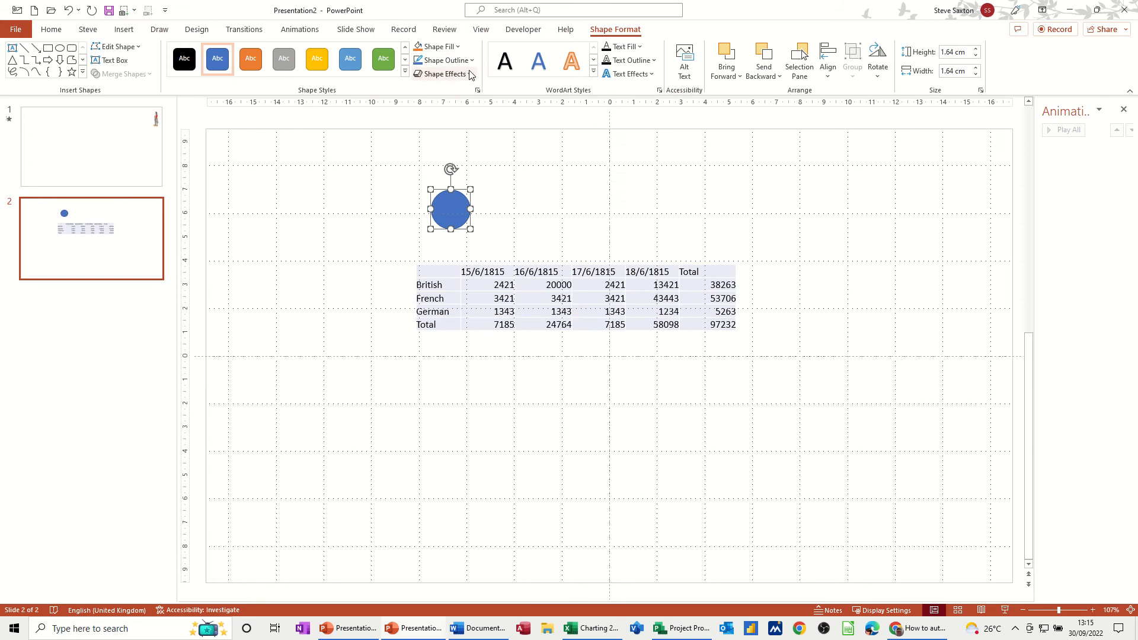
click(436, 46)
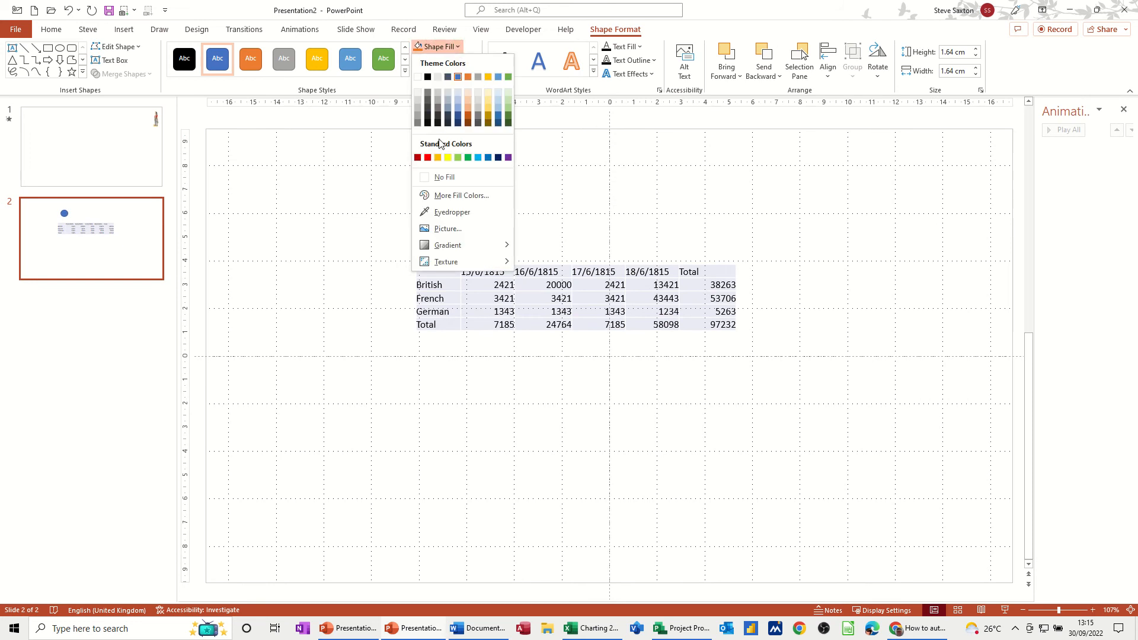
click(442, 176)
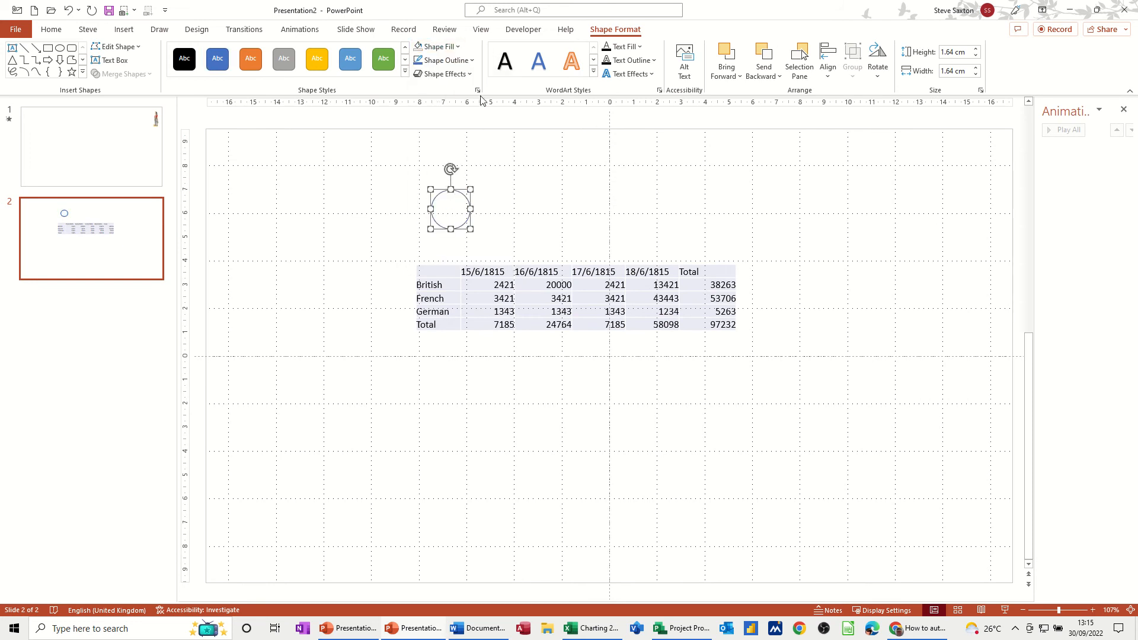
mouse_move(484, 67)
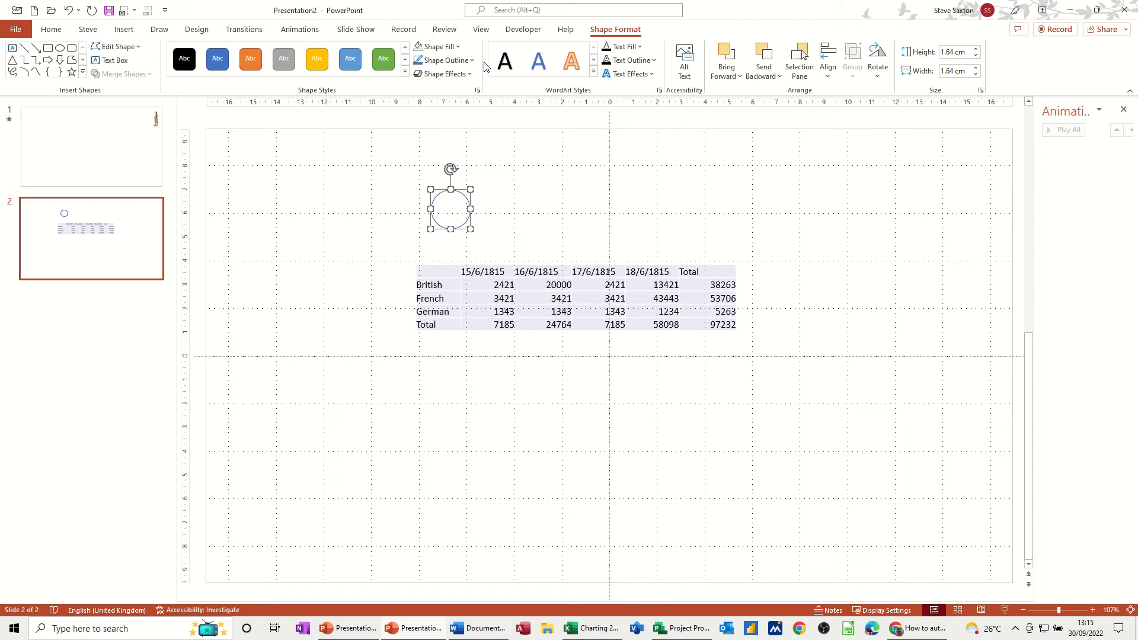
click(441, 61)
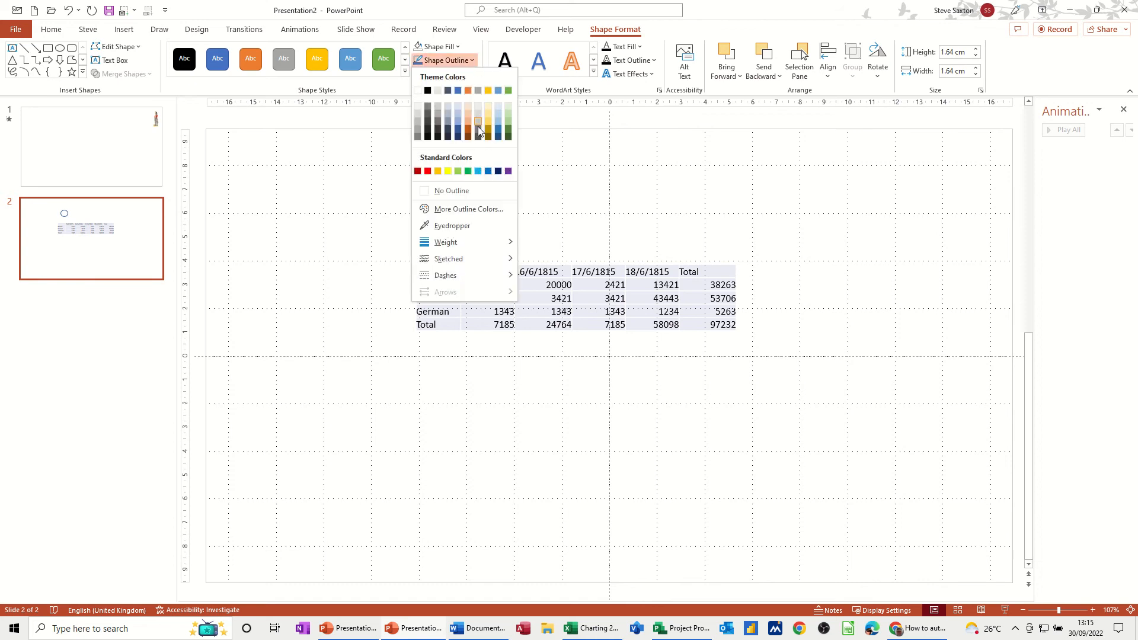
click(446, 242)
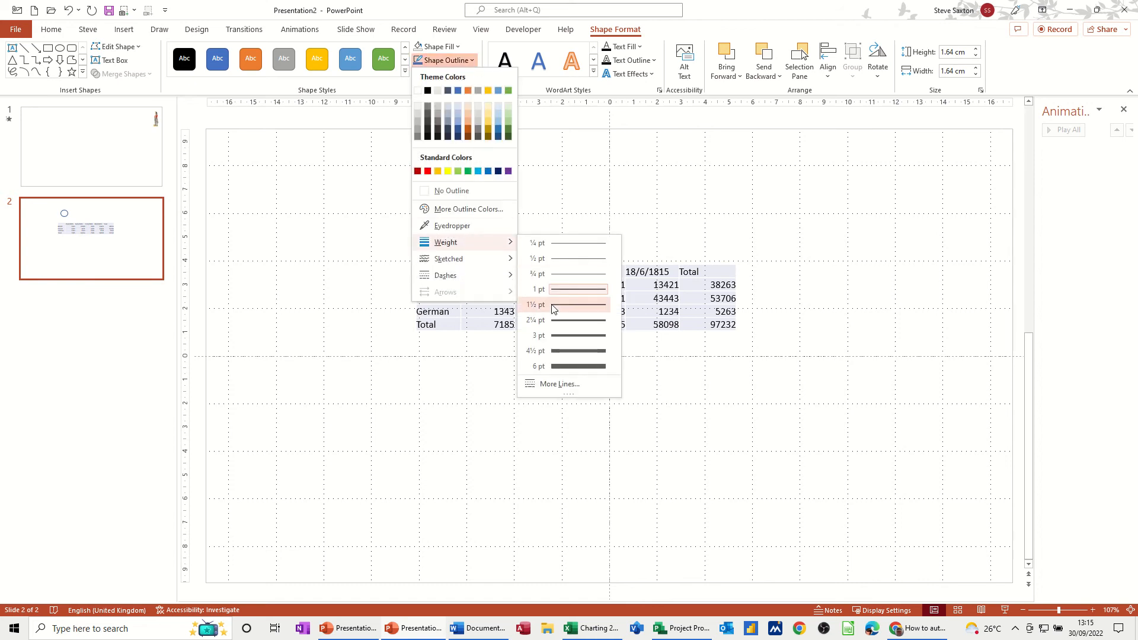
click(577, 304)
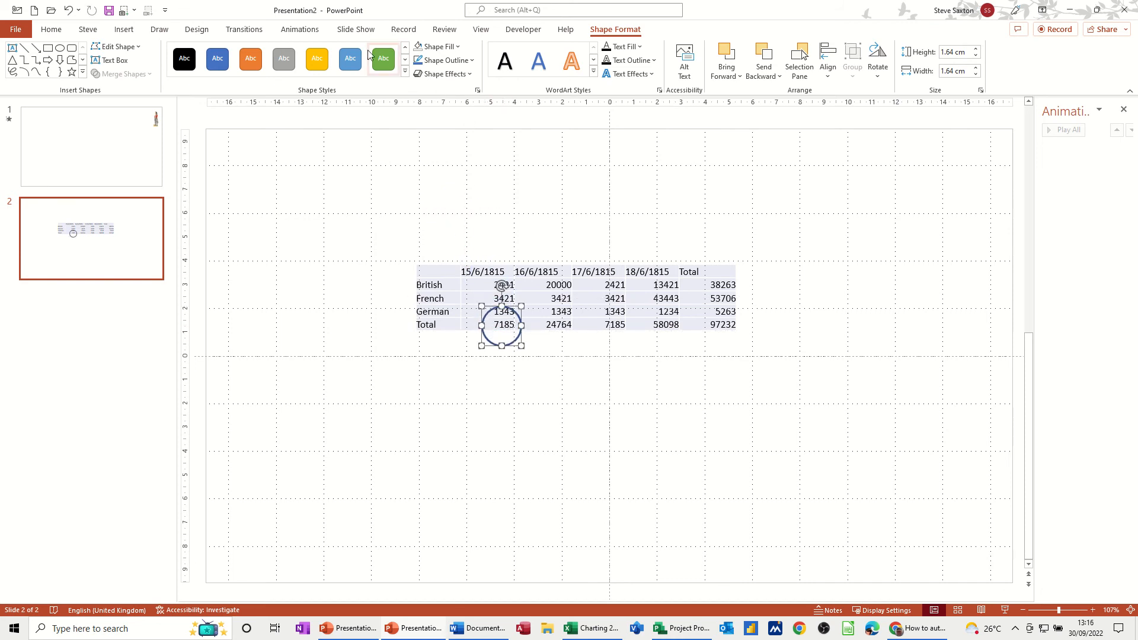
- Add a Dissolve In entrance effect to the circle from More Entrance Effects
click(299, 29)
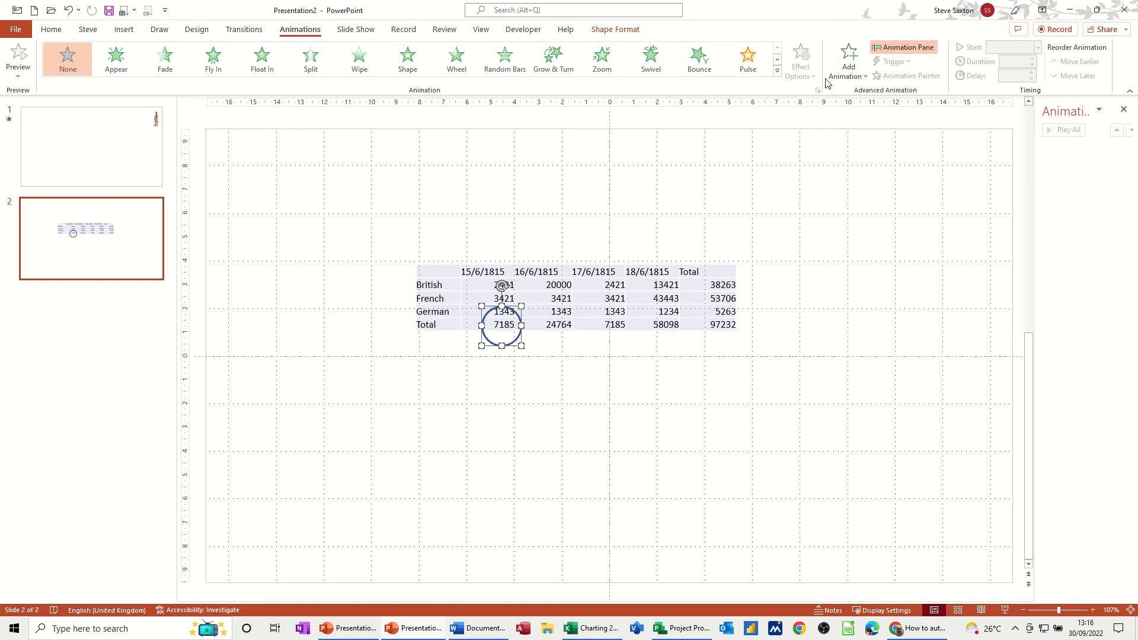
click(846, 60)
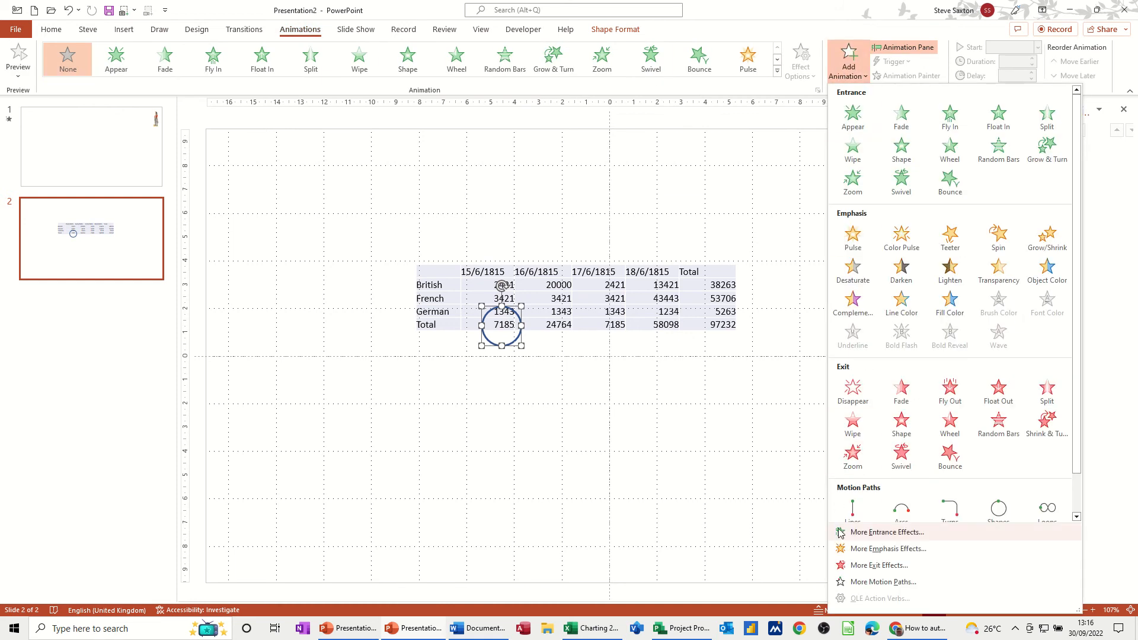
click(886, 533)
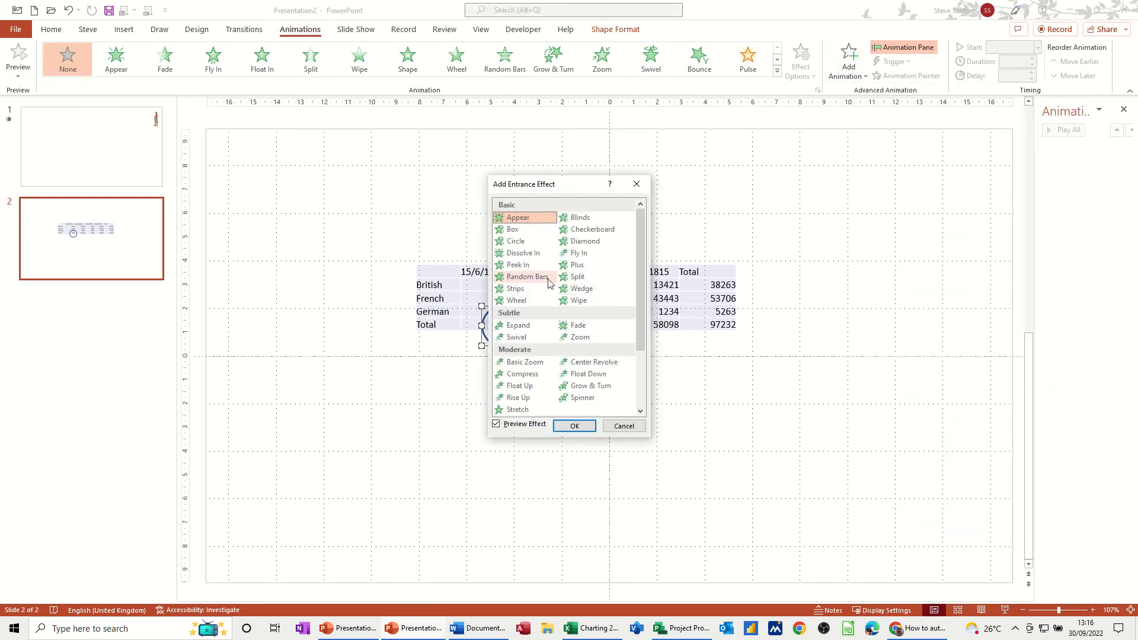
click(573, 425)
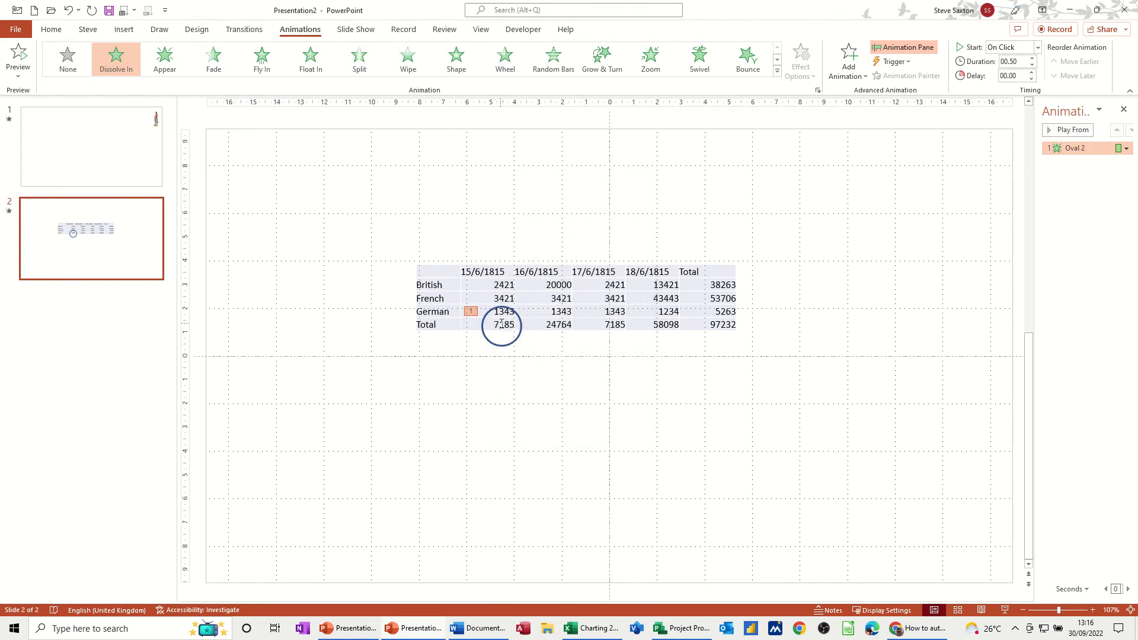
mouse_move(712, 324)
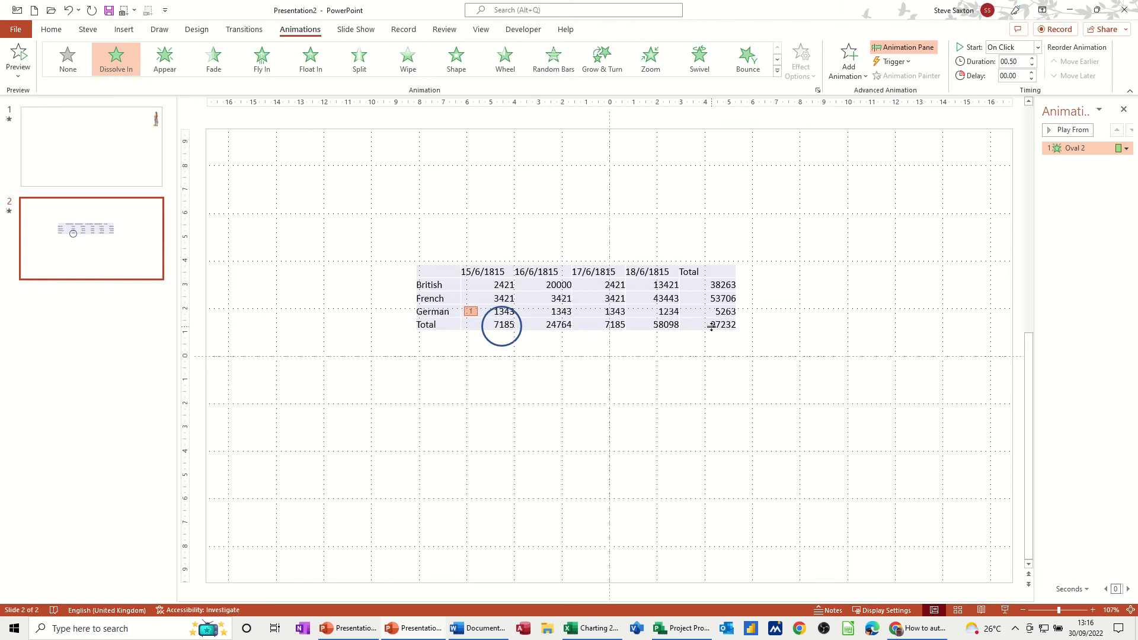
mouse_move(536, 325)
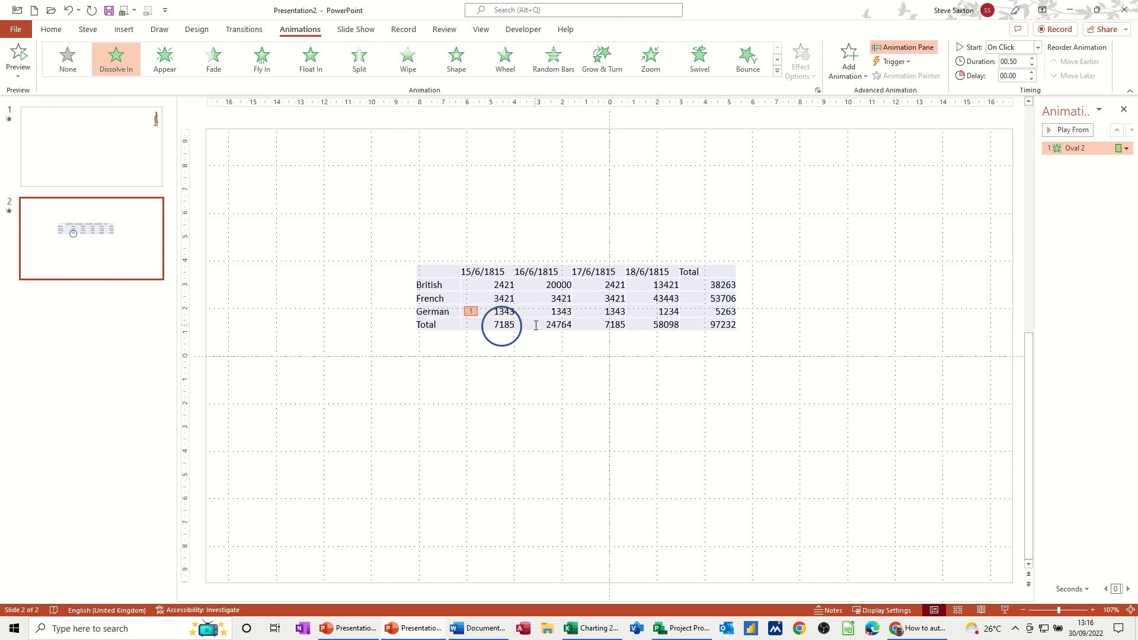
- Add a straight Right motion path carrying the circle to the Total column
click(846, 59)
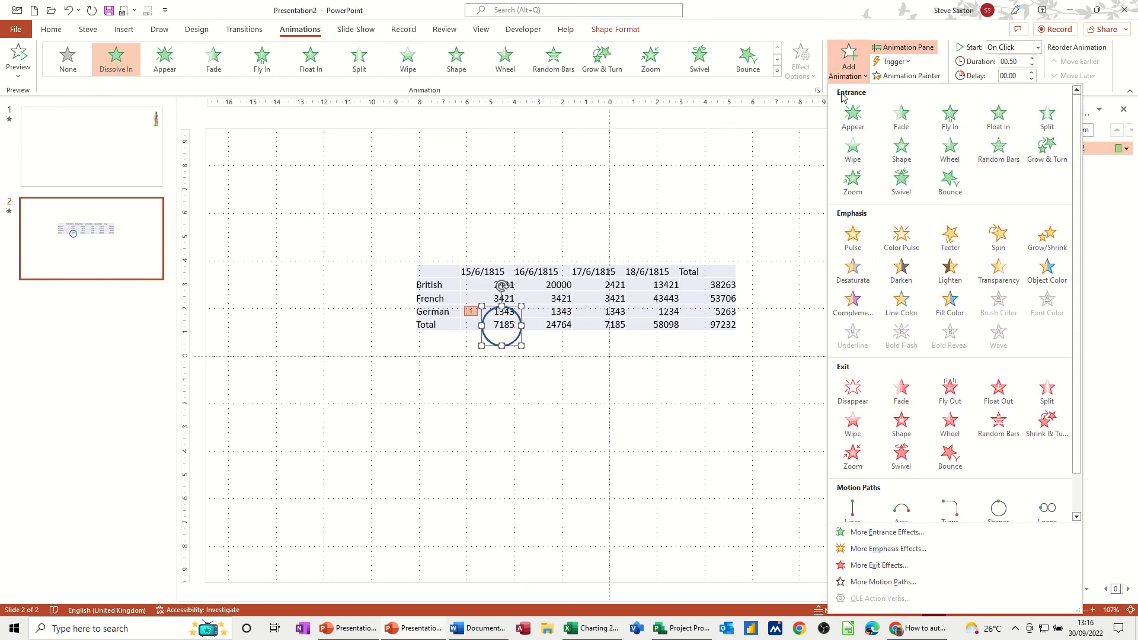
scroll(down, 3)
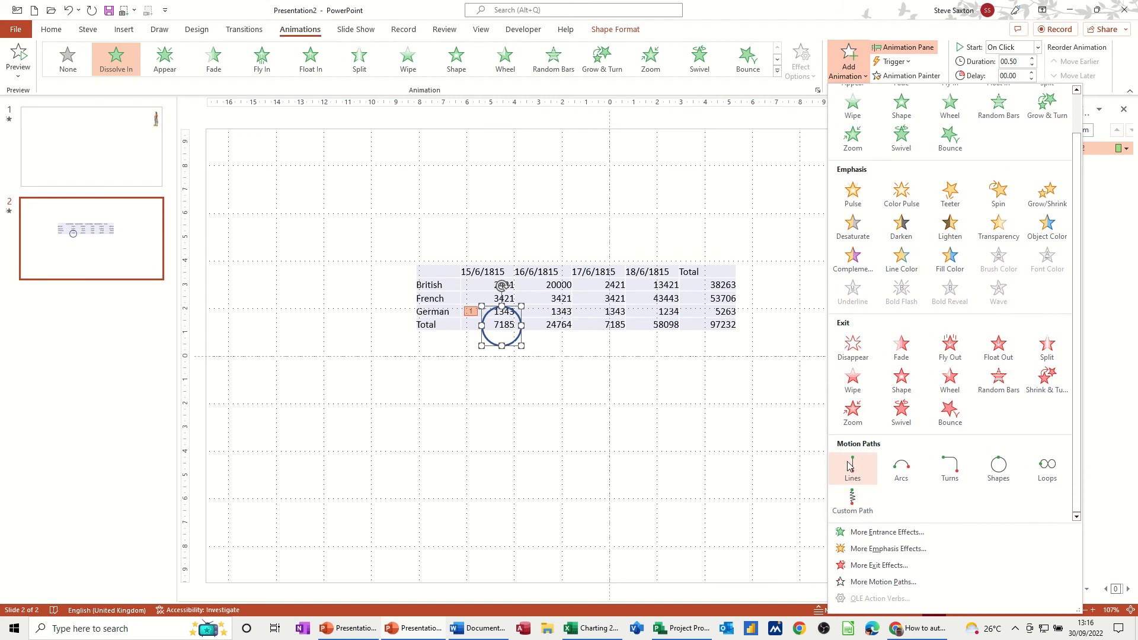
mouse_move(881, 581)
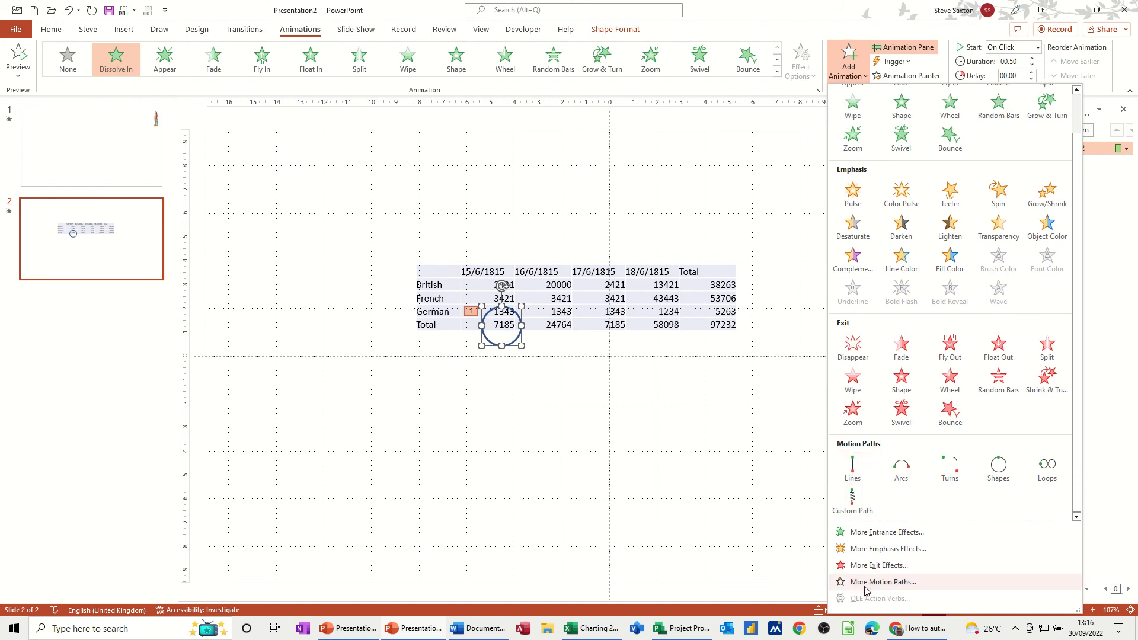
click(882, 581)
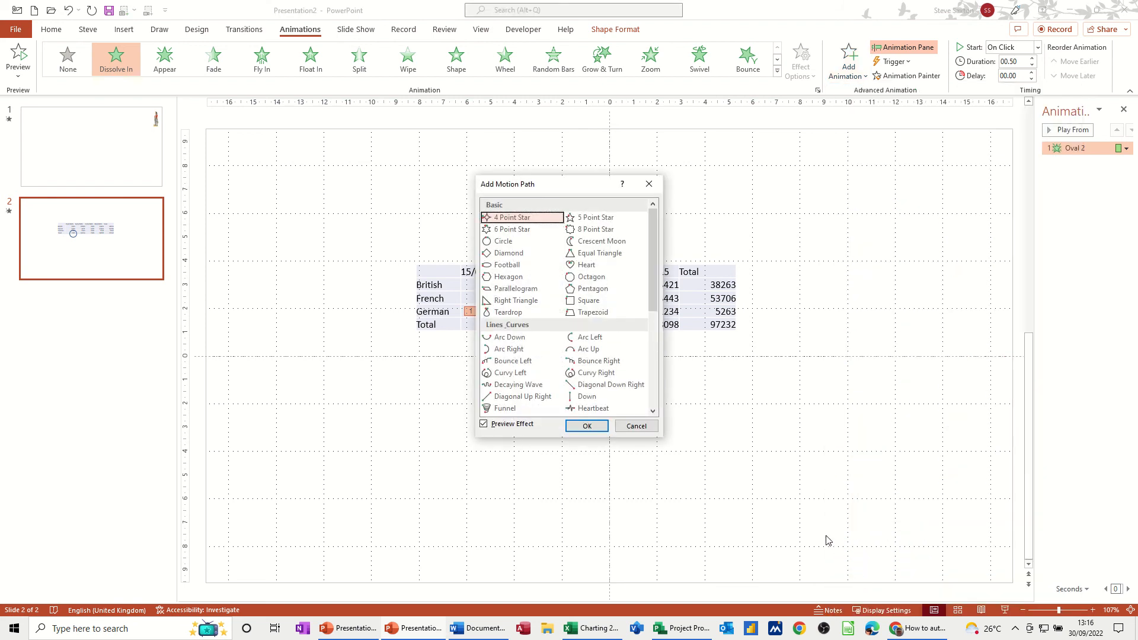
scroll(down, 3)
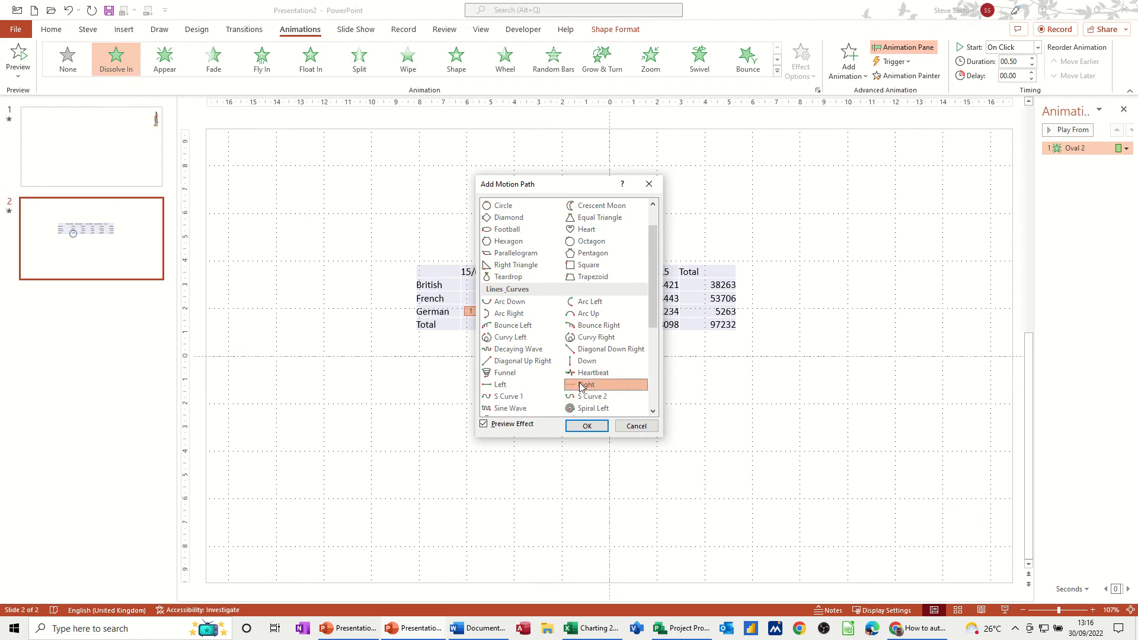
click(586, 425)
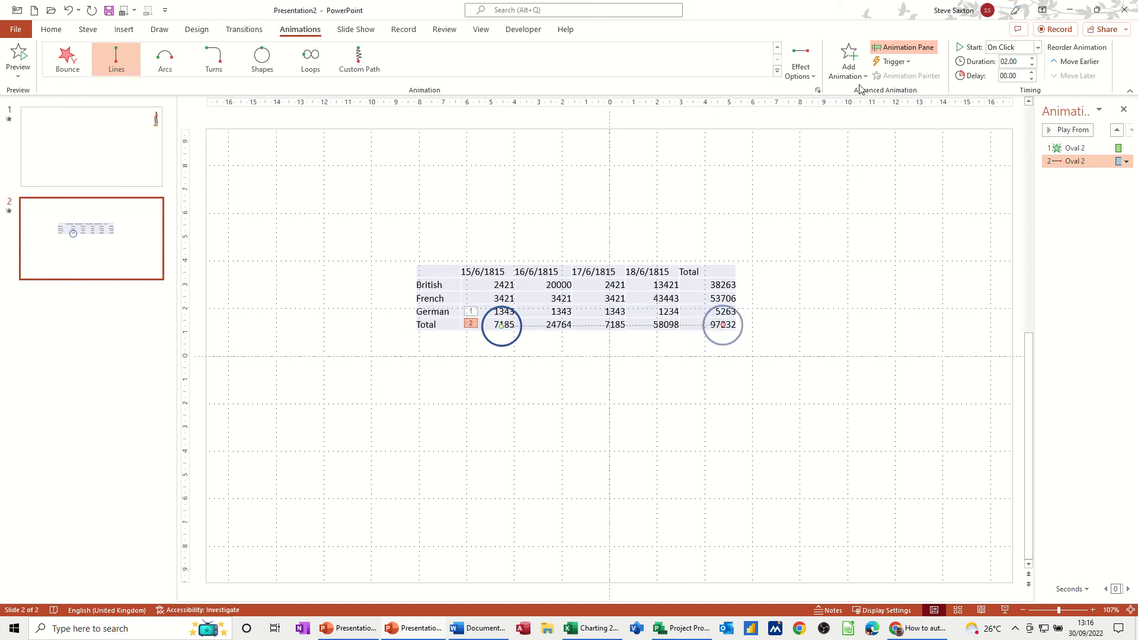
- Add a Pulse emphasis to the circle and open its animation dropdown
click(846, 59)
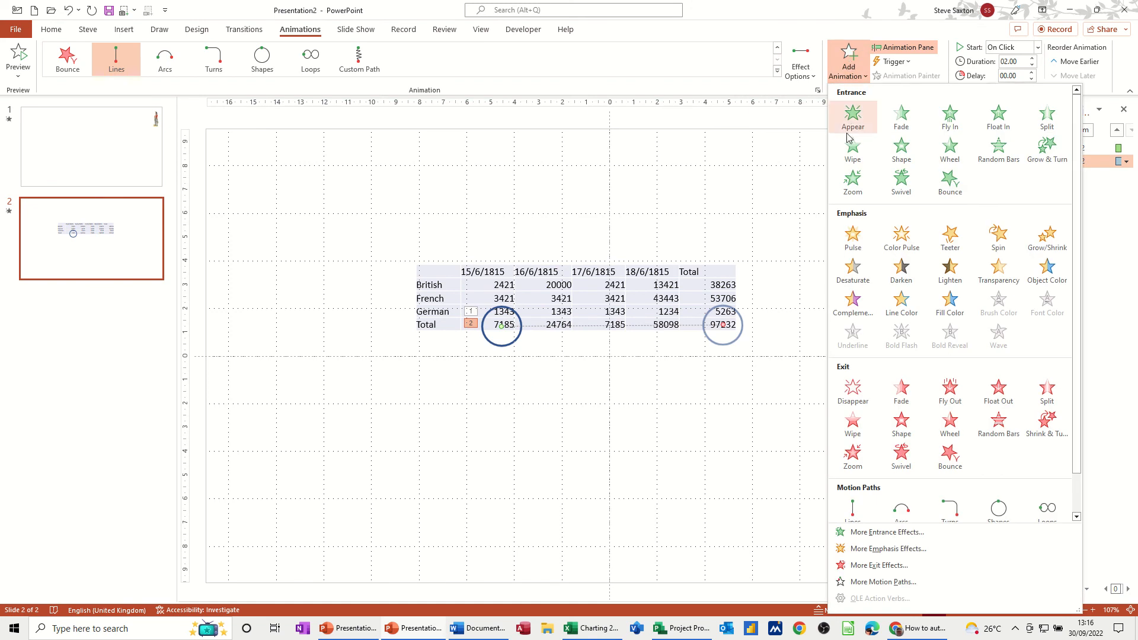
click(852, 236)
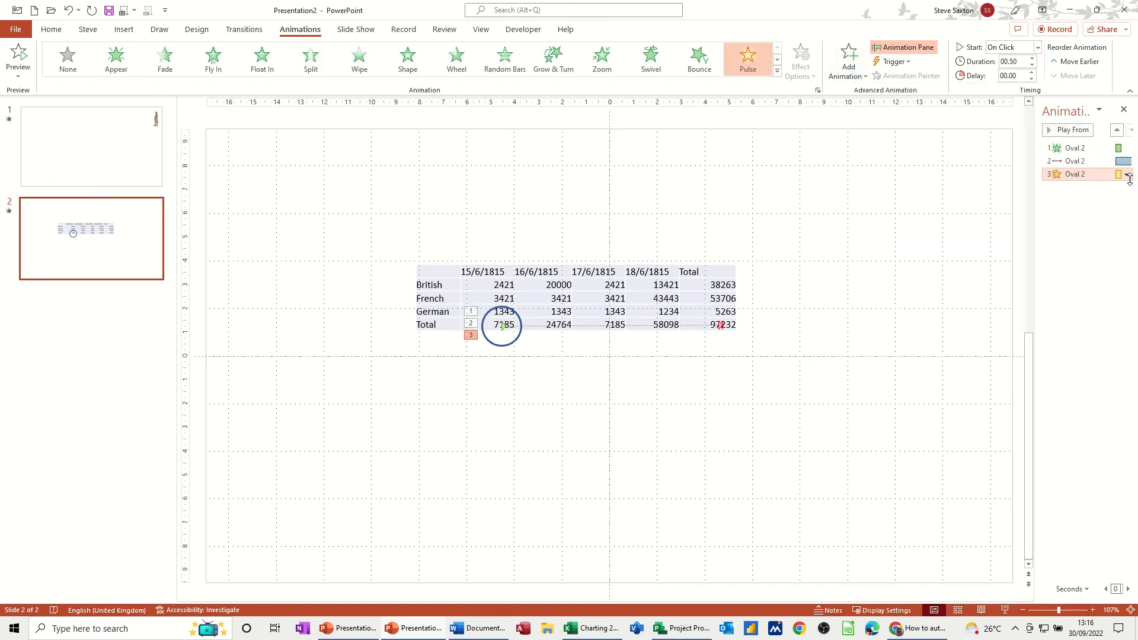
click(1125, 174)
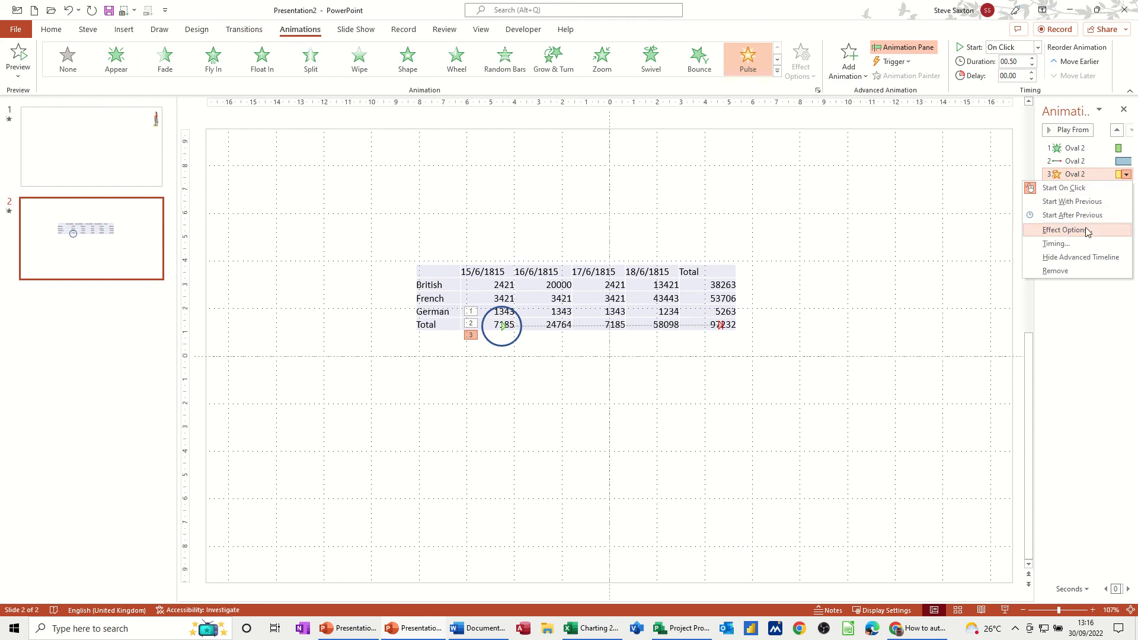
- Set the Pulse animation's Repeat to 10 in its Timing options
click(1064, 229)
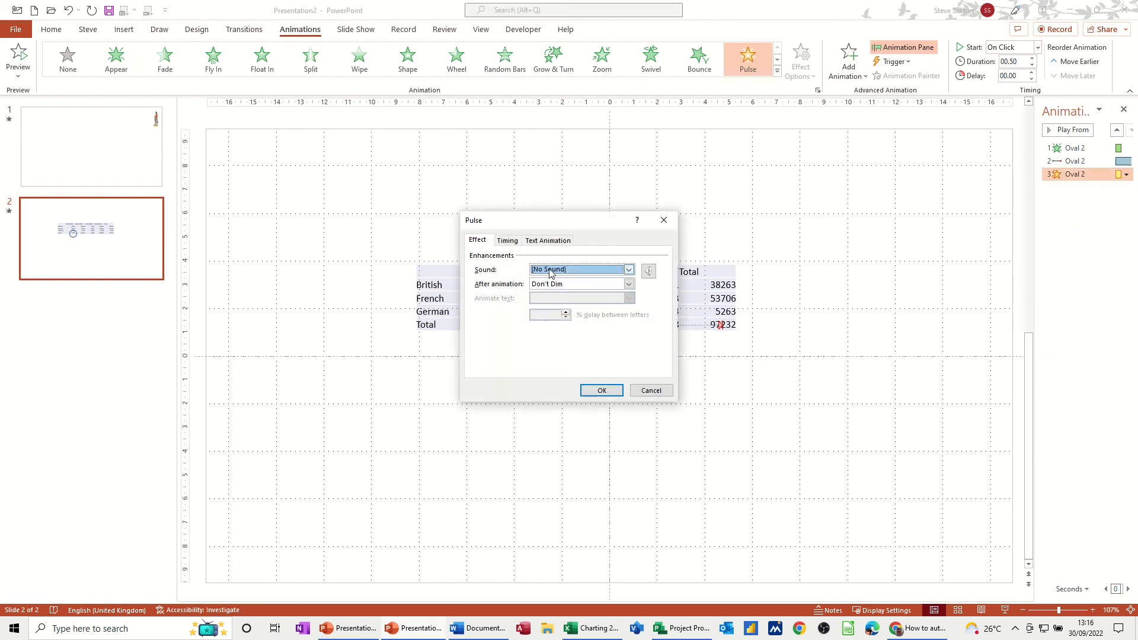
click(507, 240)
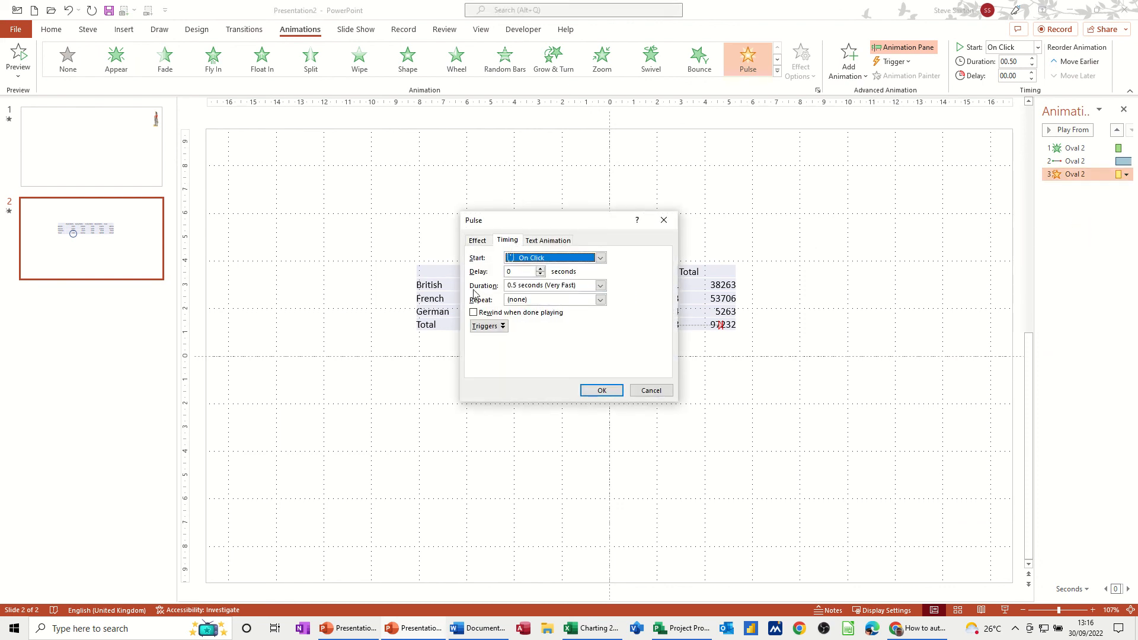
click(599, 285)
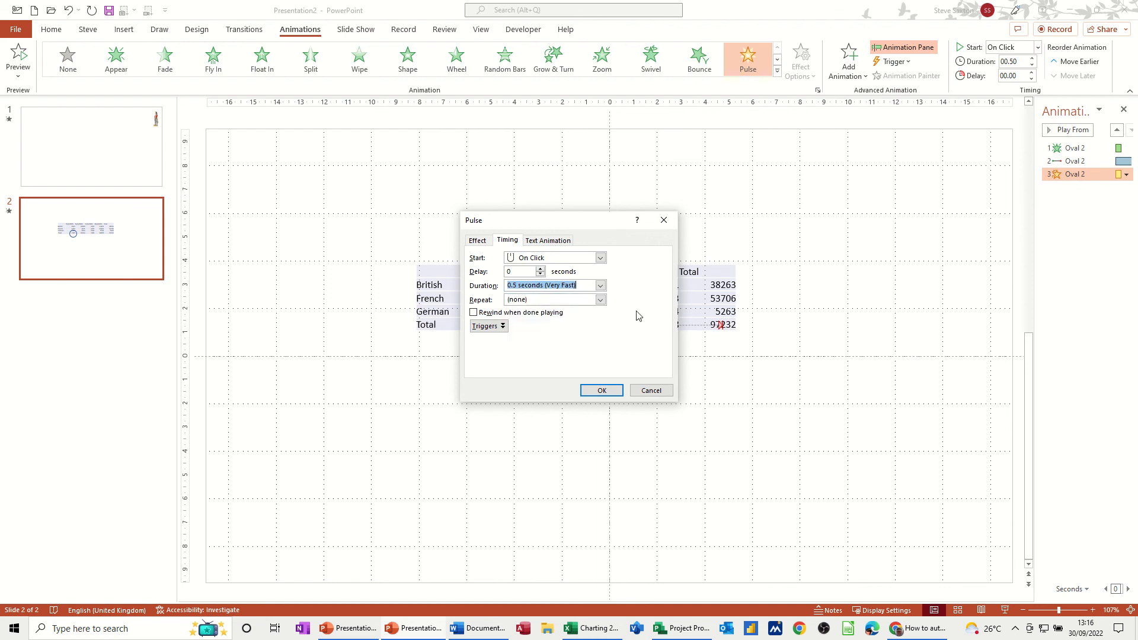
click(599, 299)
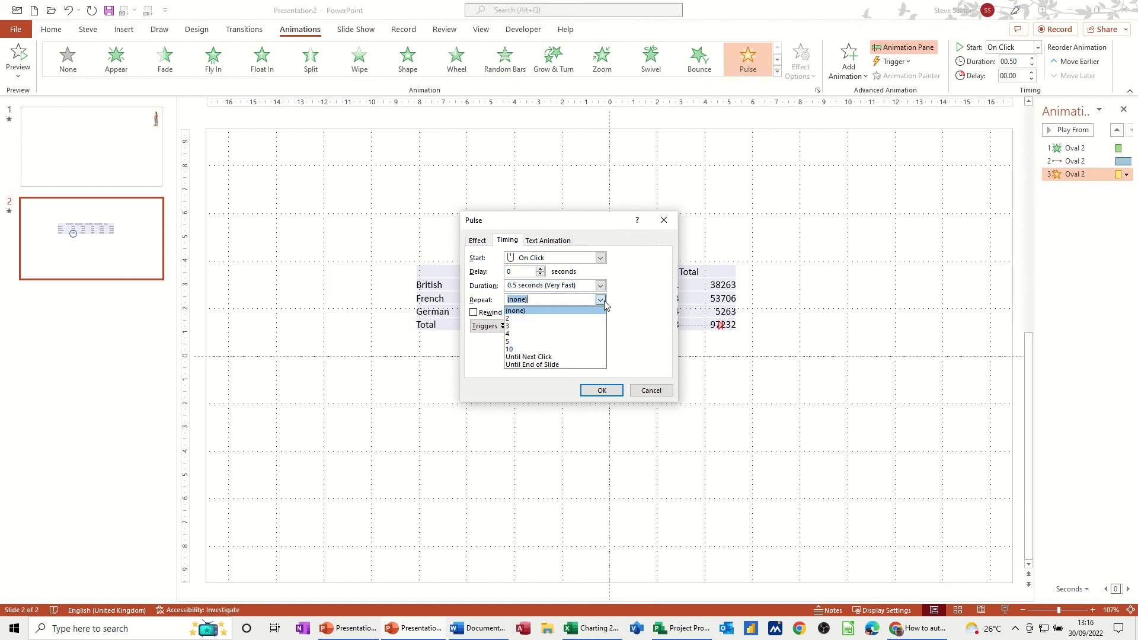
click(514, 349)
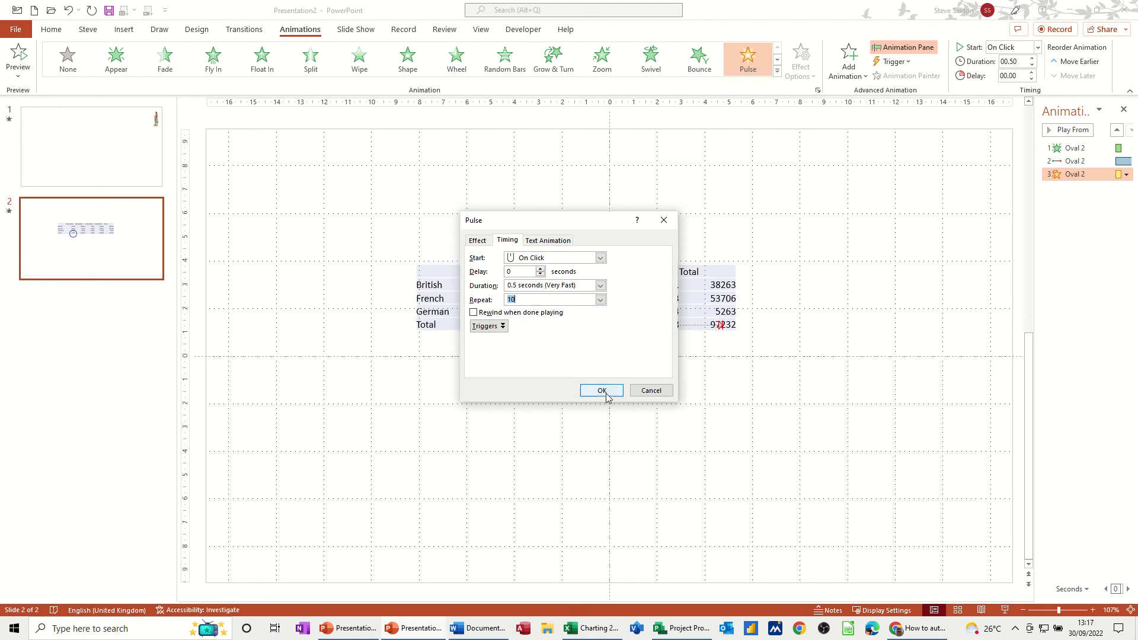
click(601, 391)
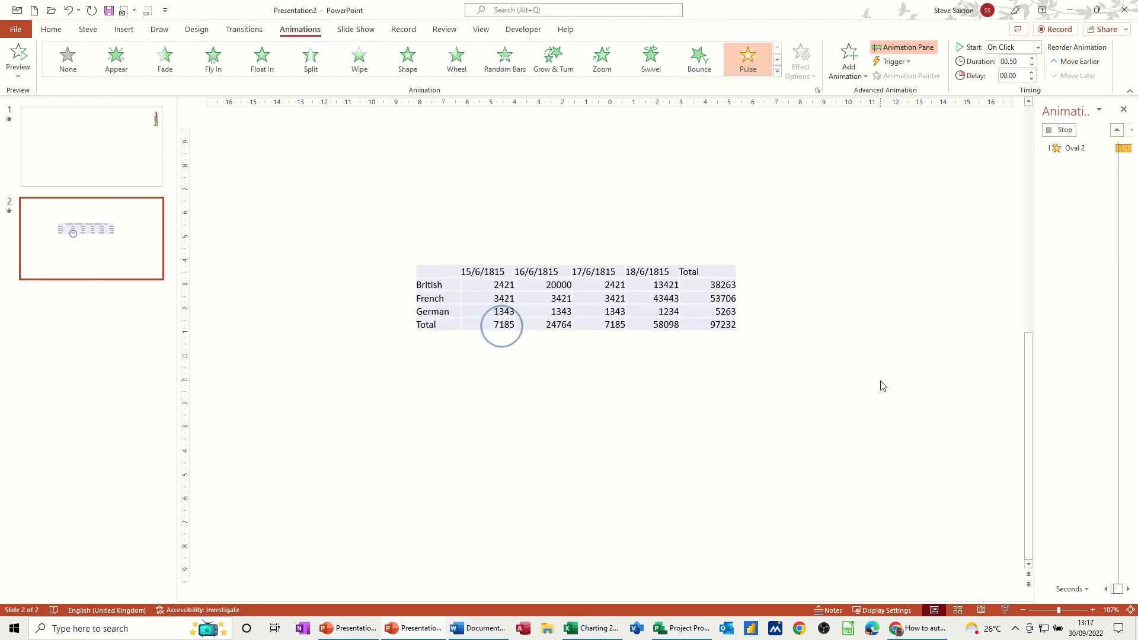
mouse_move(860, 383)
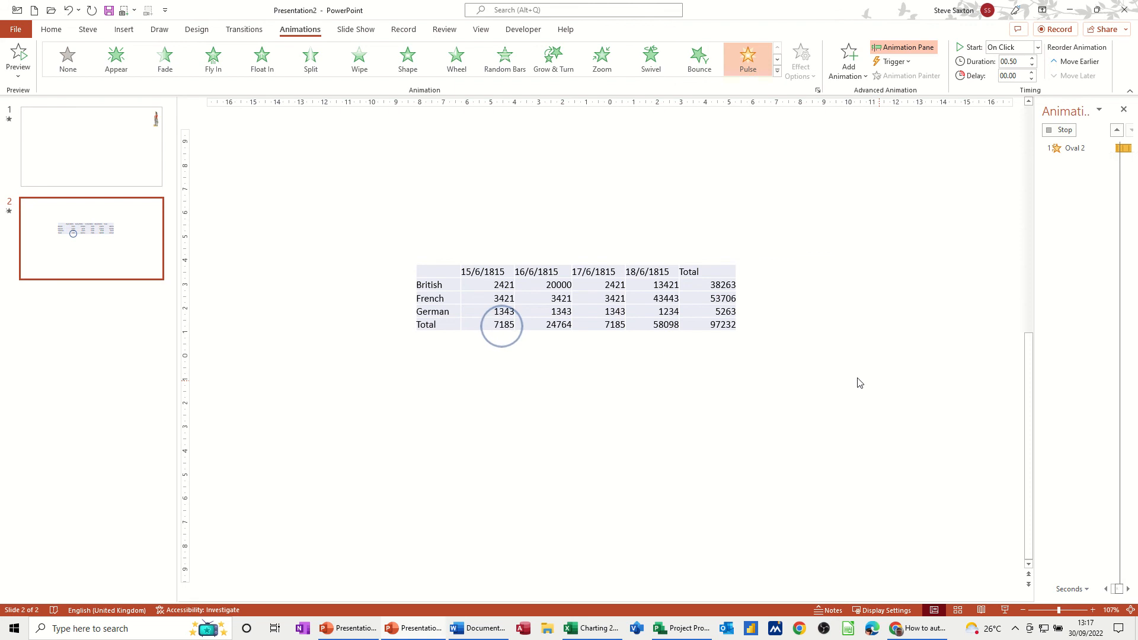
mouse_move(878, 311)
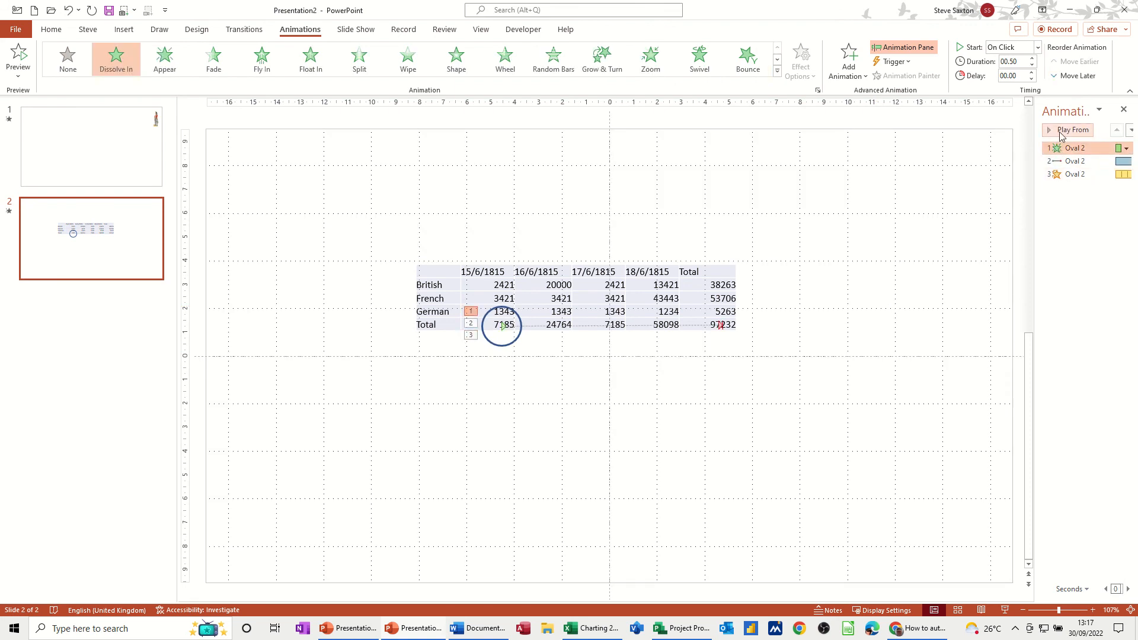
click(1071, 130)
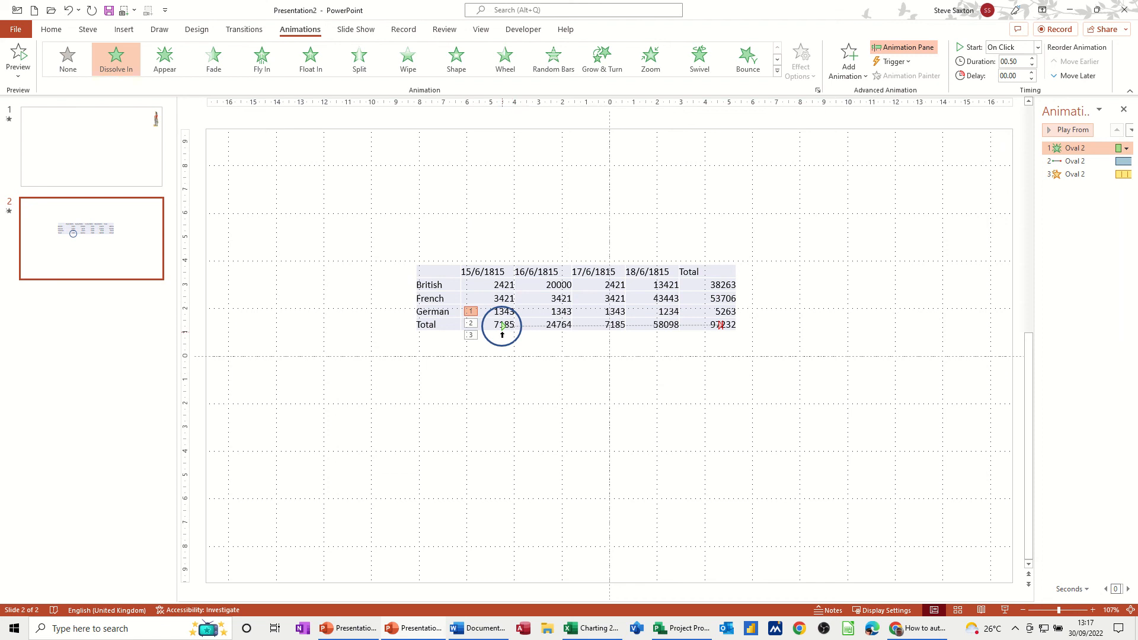
click(91, 145)
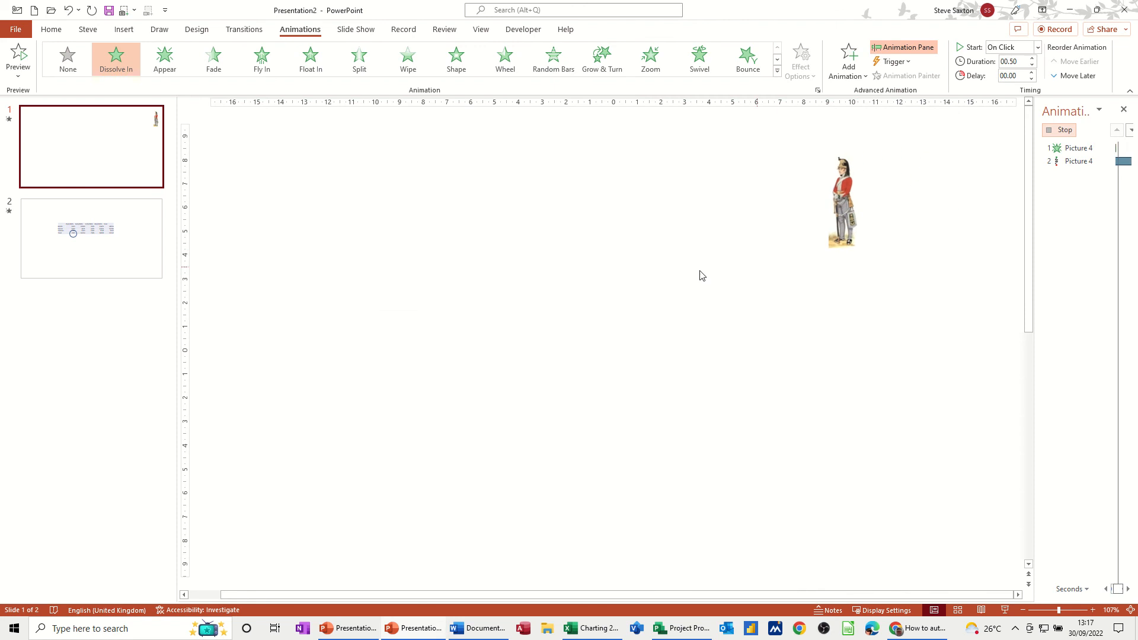
click(91, 238)
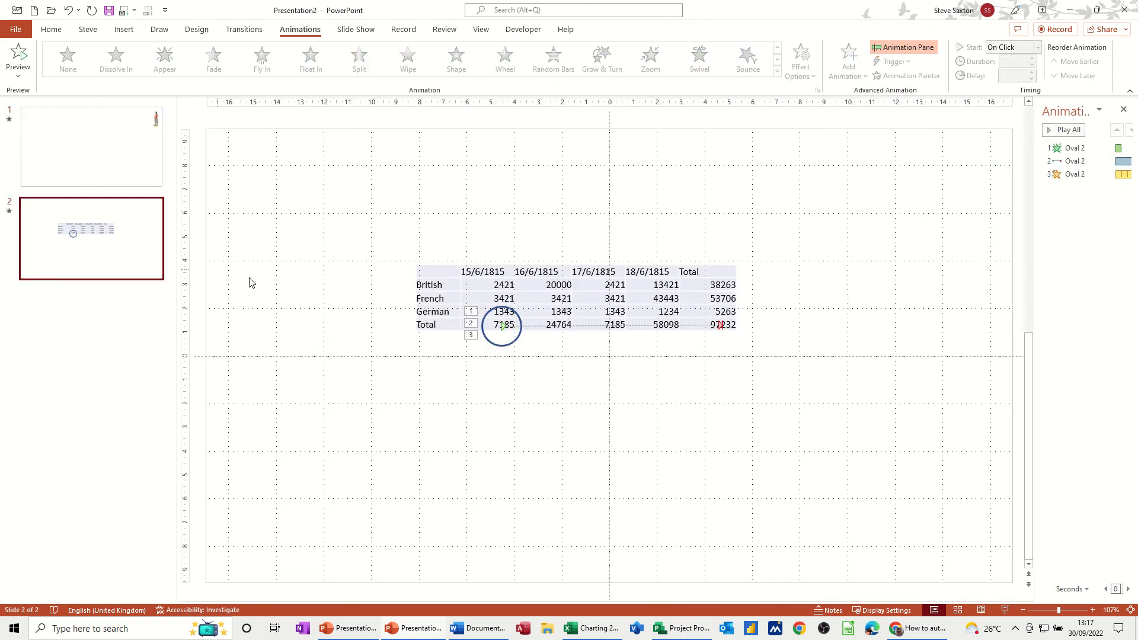
click(1073, 148)
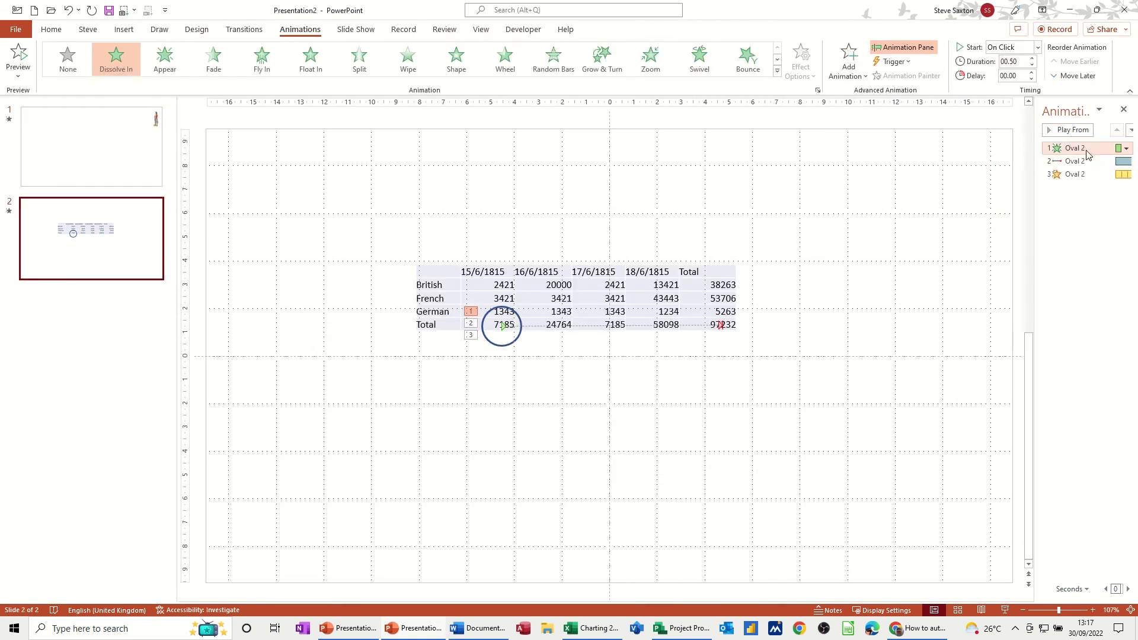
click(1074, 148)
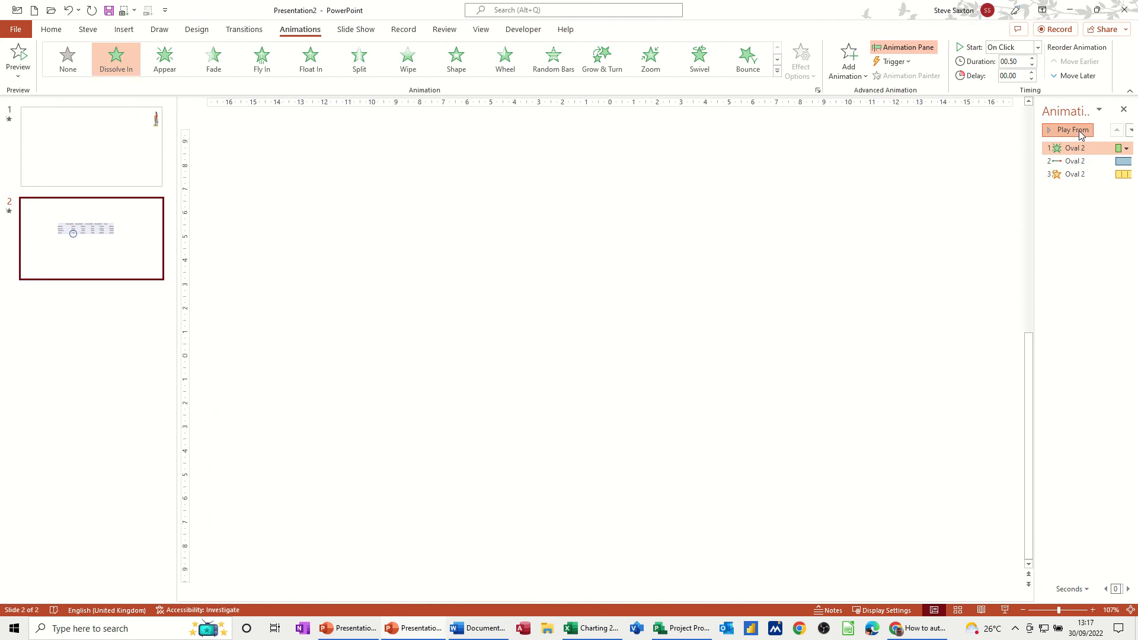
click(1068, 130)
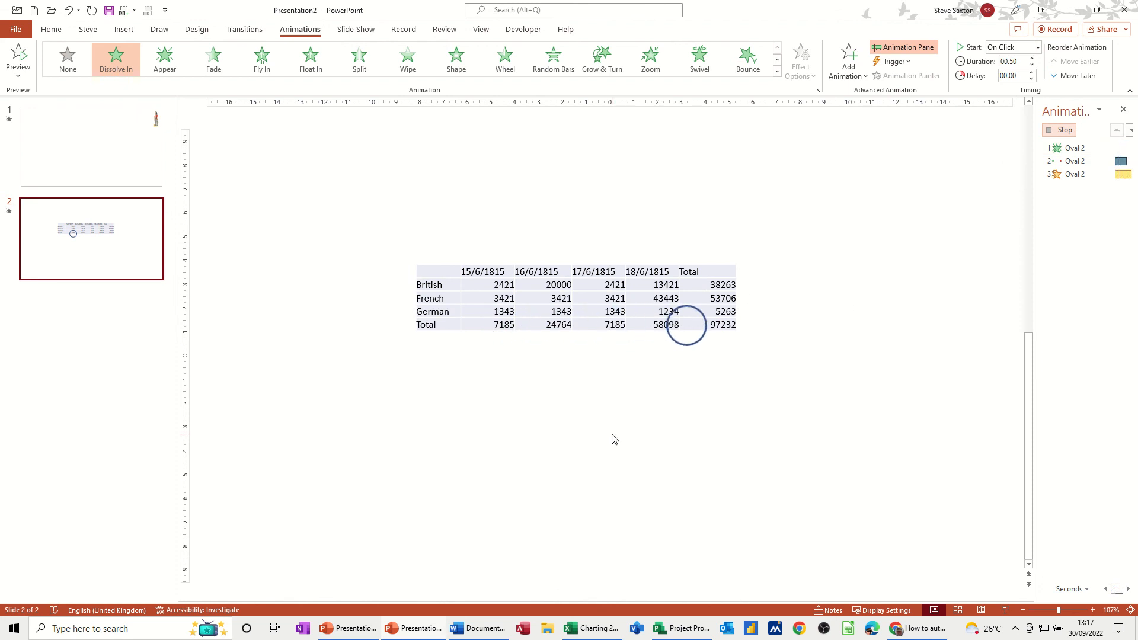